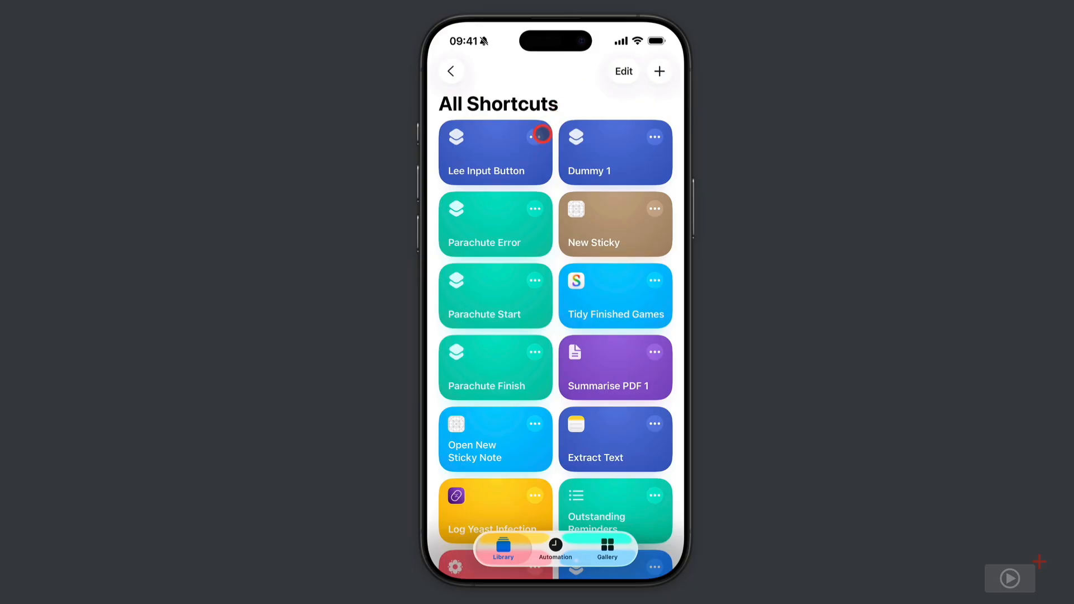
- Review the existing Lee Input Button shortcut's actions and return to the shortcuts list
{"action": "left_click", "coordinate": [494, 152]}
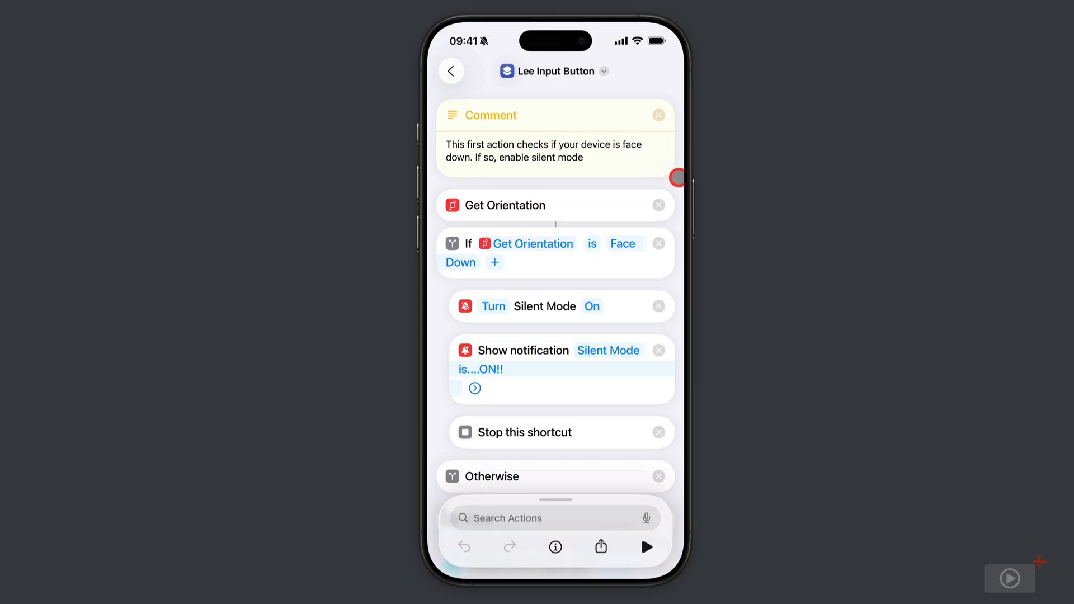
{"action": "scroll", "scroll_direction": "down", "scroll_amount": 3}
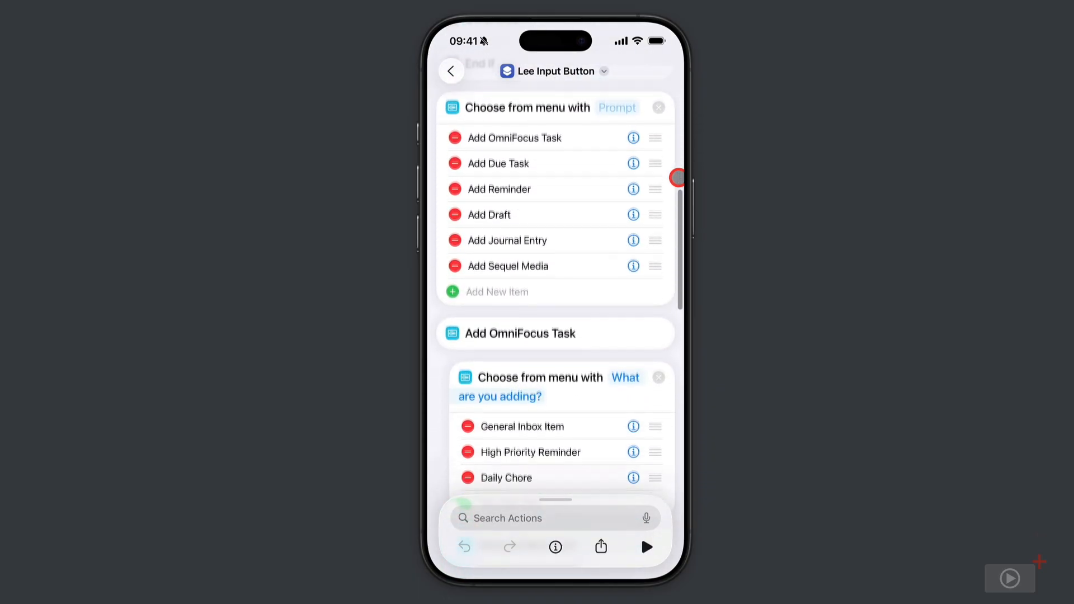
{"action": "scroll", "scroll_direction": "down", "scroll_amount": 3}
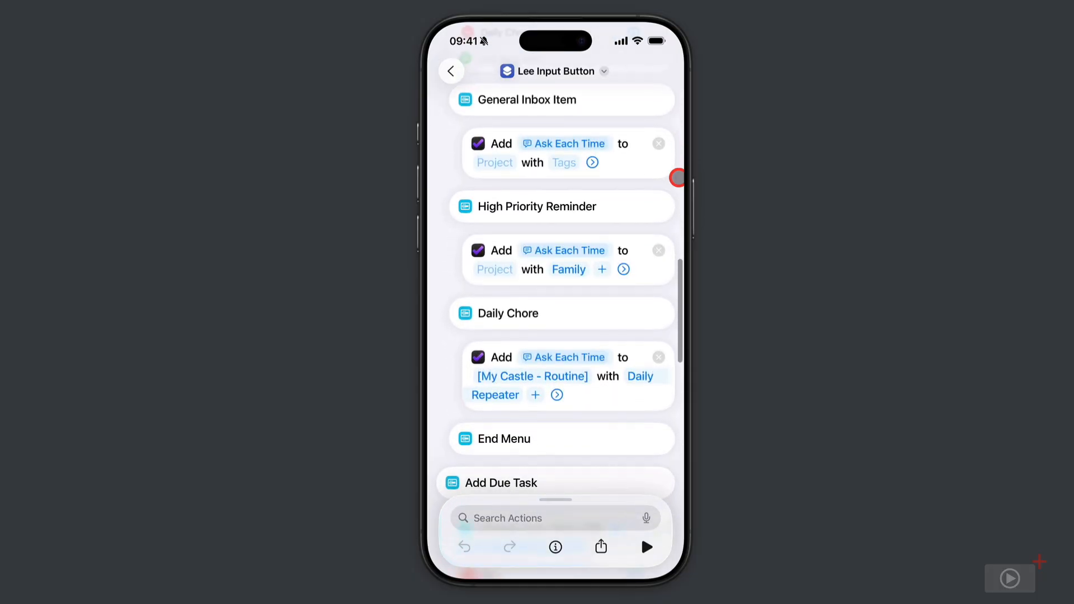
{"action": "scroll", "scroll_direction": "down", "scroll_amount": 3}
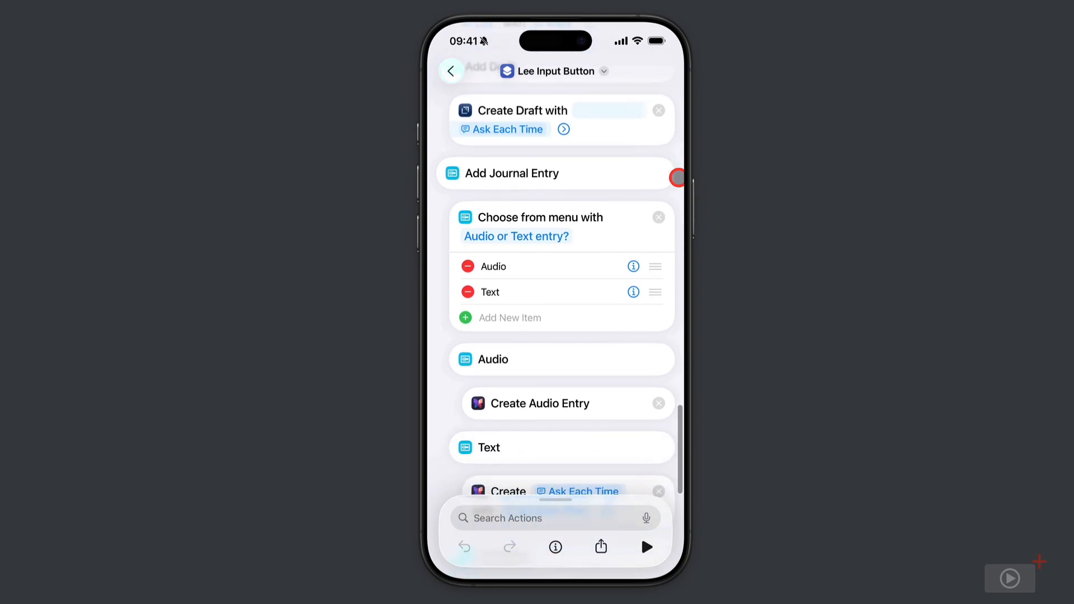
{"action": "scroll", "scroll_direction": "down", "scroll_amount": 3}
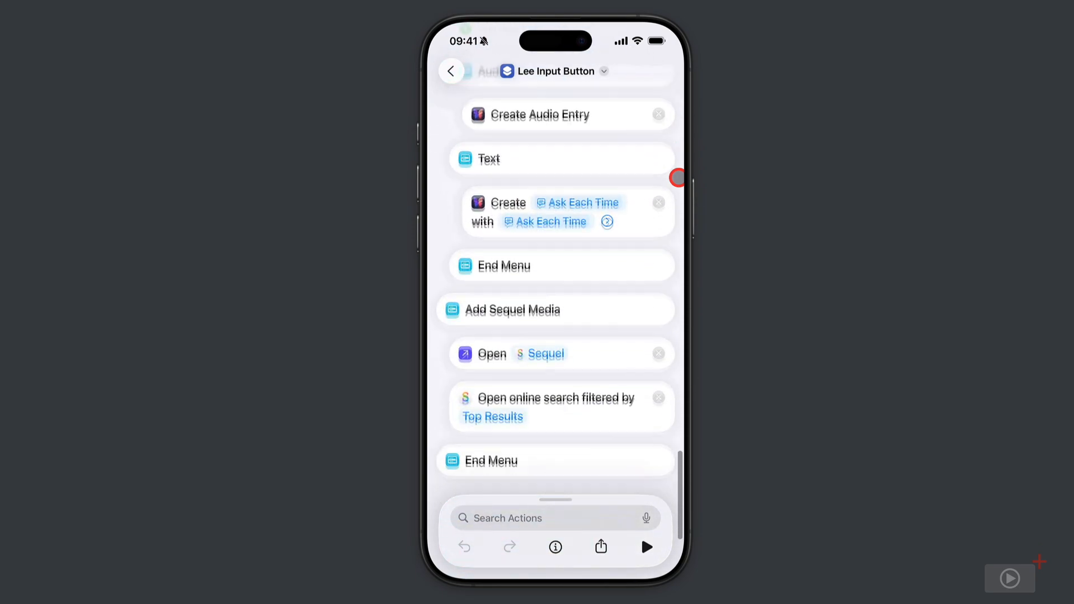
{"action": "scroll", "scroll_direction": "up", "scroll_amount": 3}
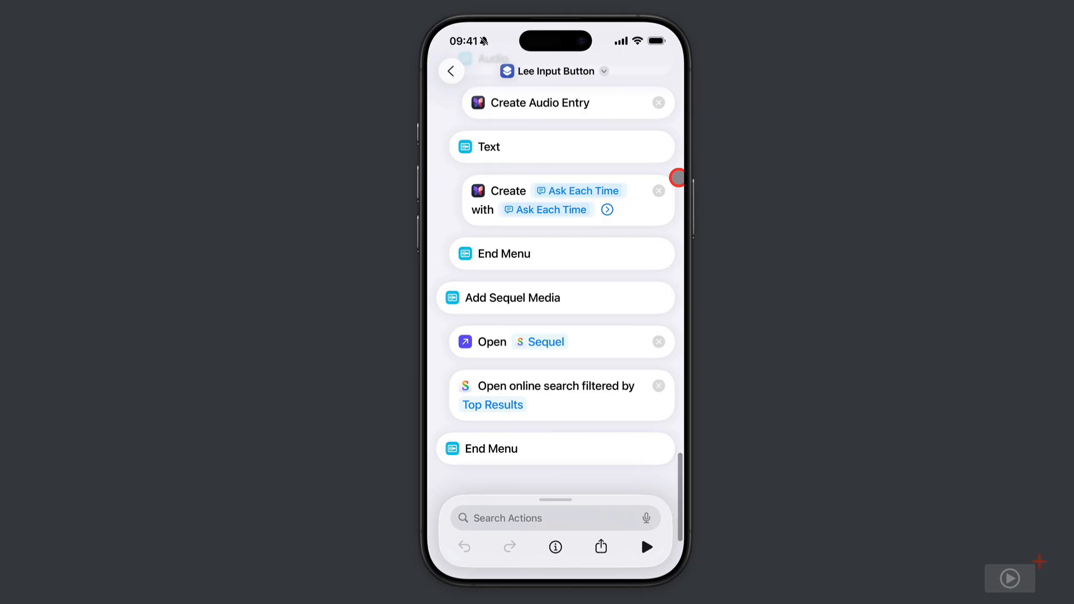
{"action": "scroll", "scroll_direction": "down", "scroll_amount": 3}
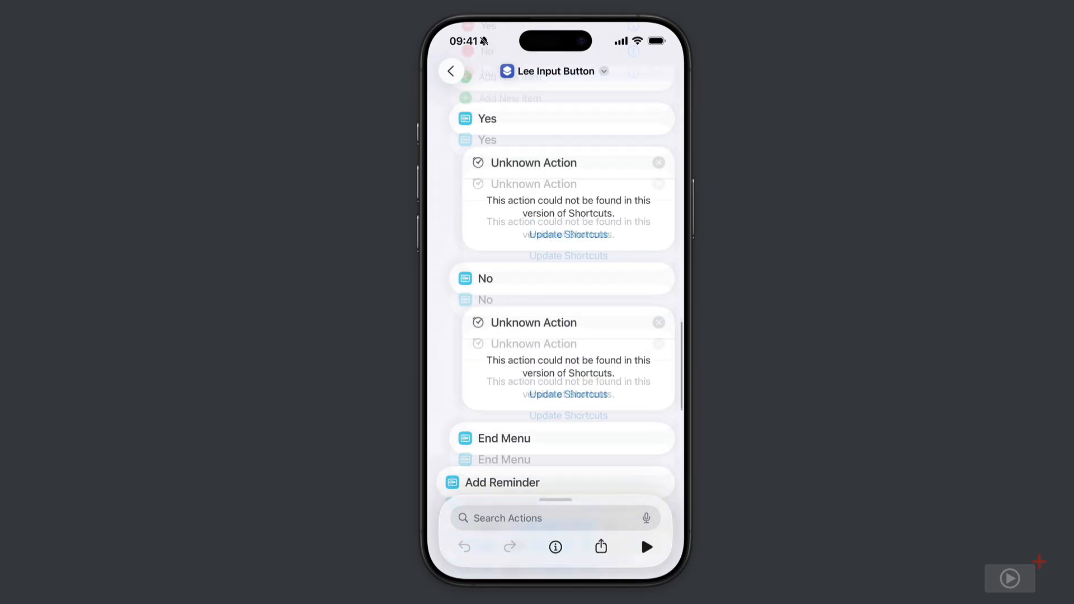
{"action": "scroll", "scroll_direction": "down", "scroll_amount": 3}
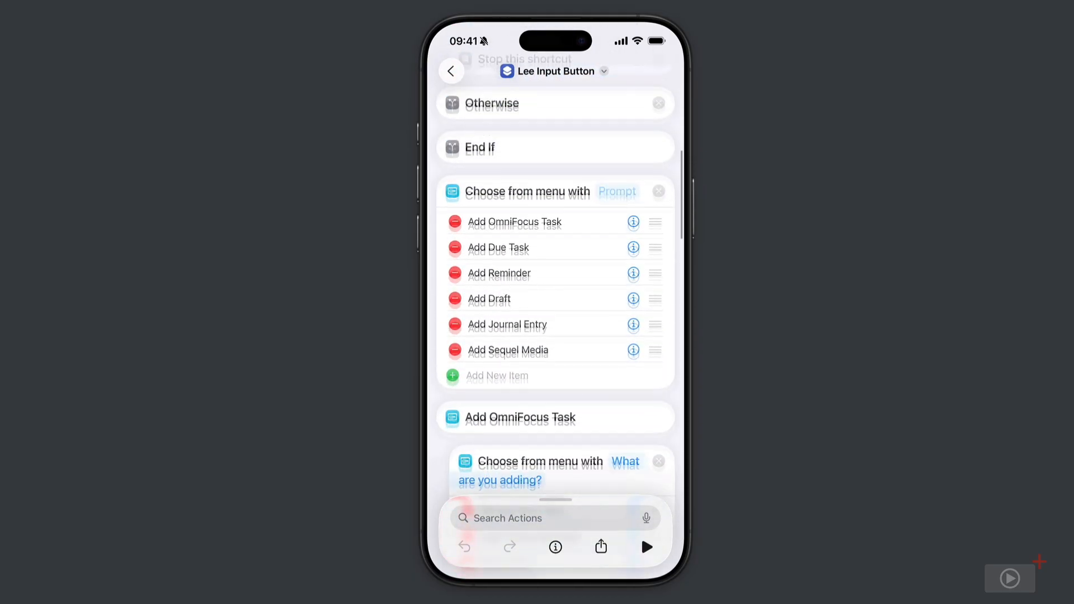
{"action": "scroll", "scroll_direction": "down", "scroll_amount": 3}
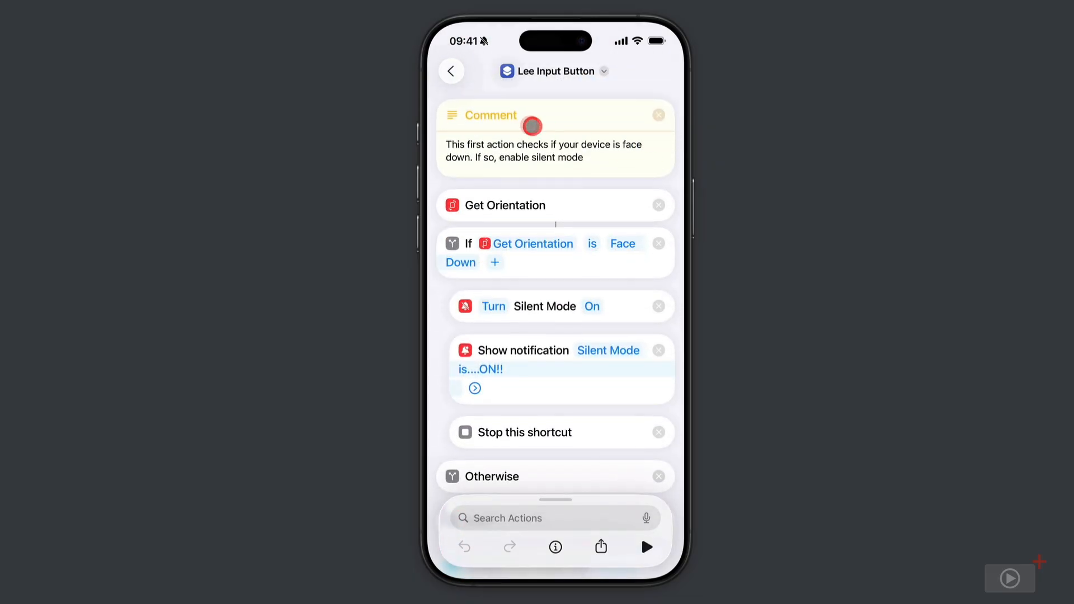
{"action": "left_click", "coordinate": [451, 71]}
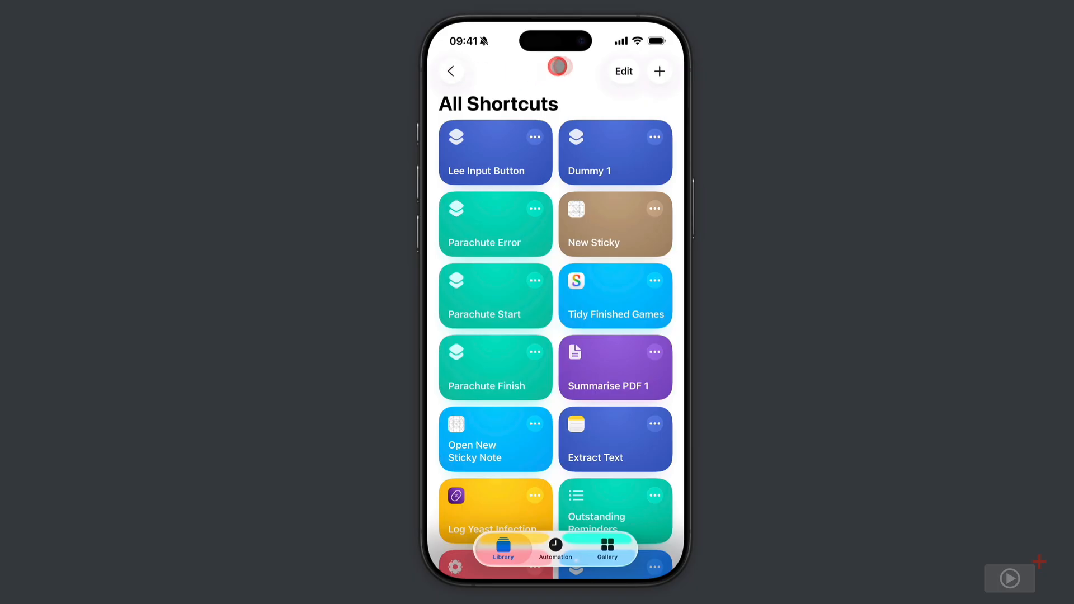
- Create a new shortcut named Lee Input Example and search the actions for Comment
{"action": "left_click", "coordinate": [658, 70]}
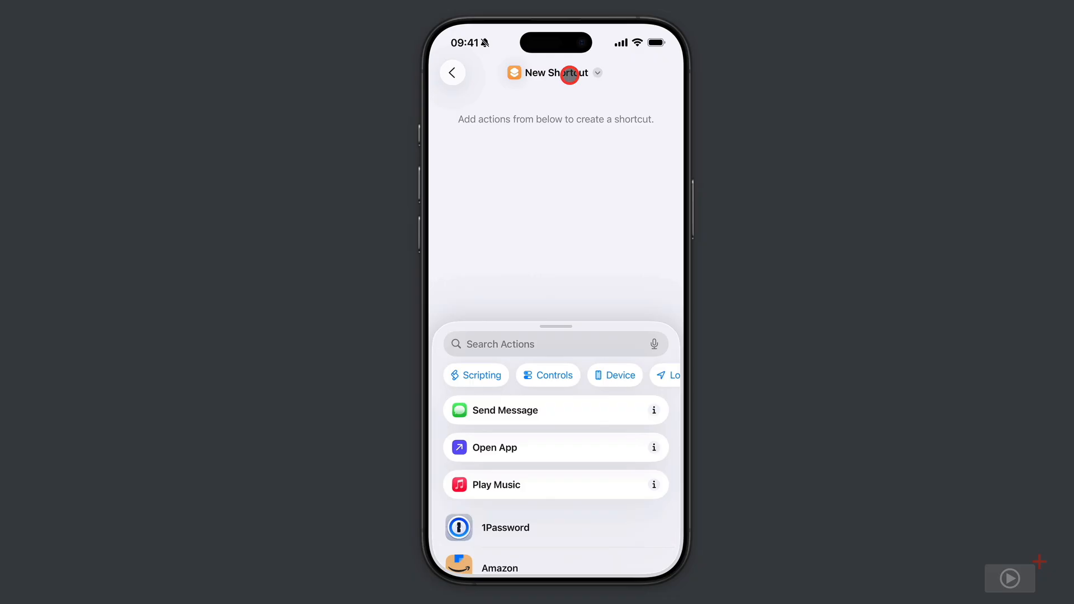
{"action": "left_click", "coordinate": [556, 73]}
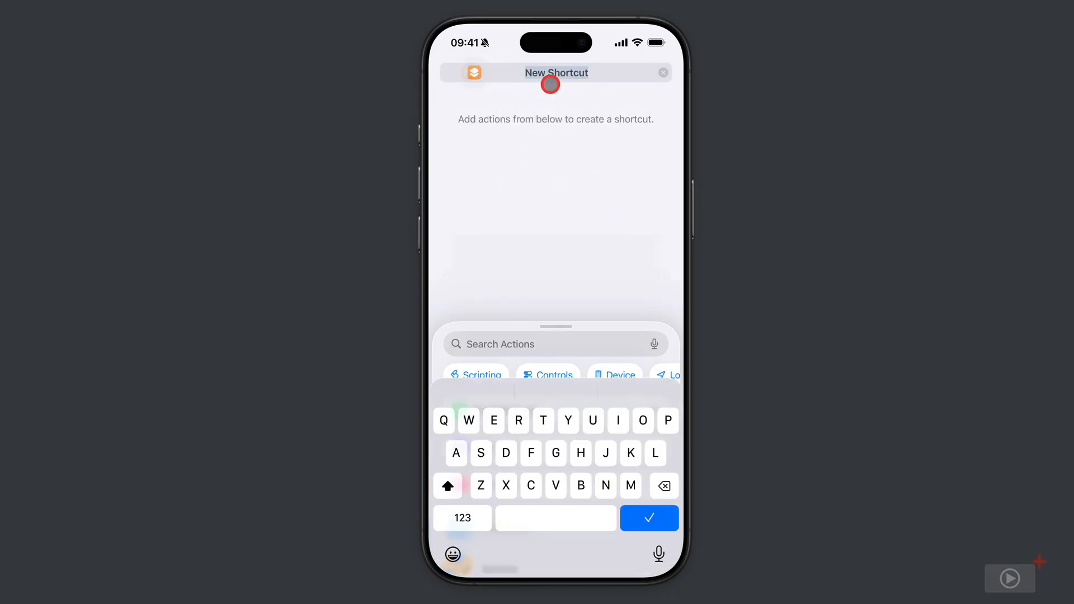
{"action": "type", "text": "Lee Input Exam"}
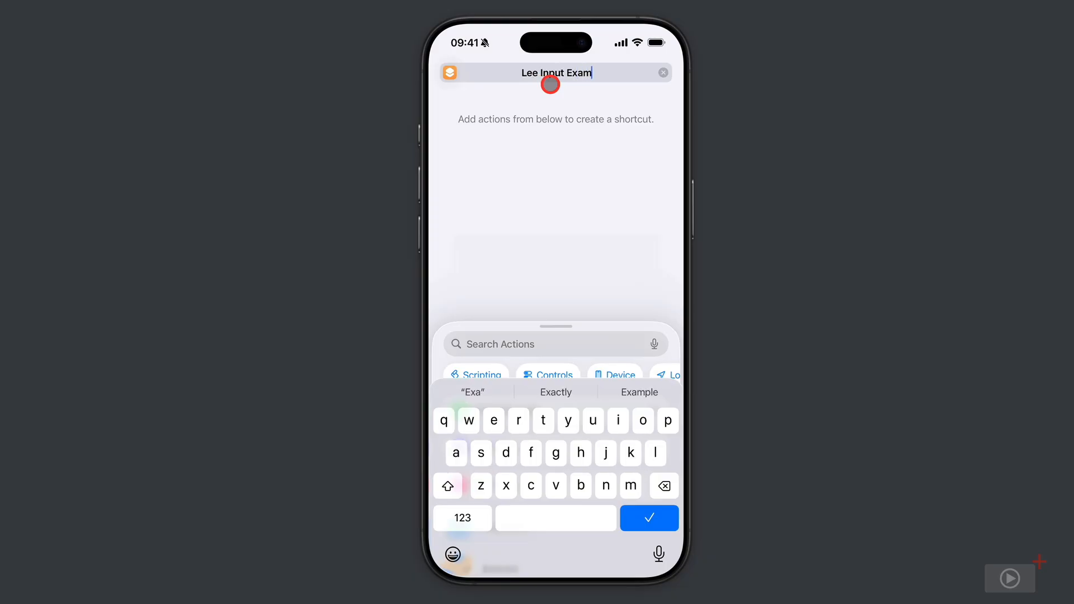
{"action": "left_click", "coordinate": [648, 519]}
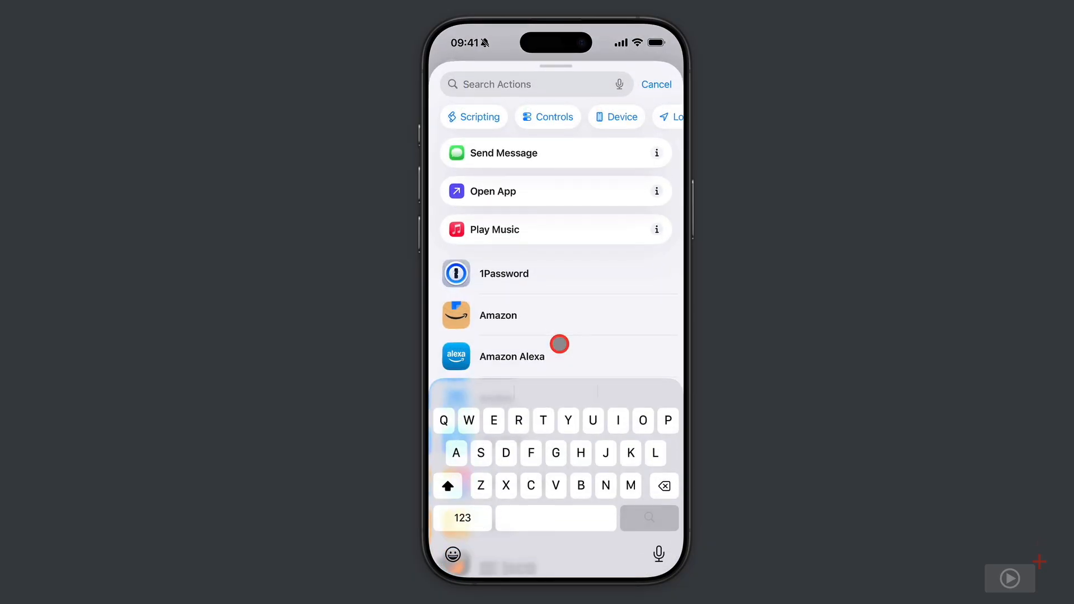
{"action": "type", "text": "C"}
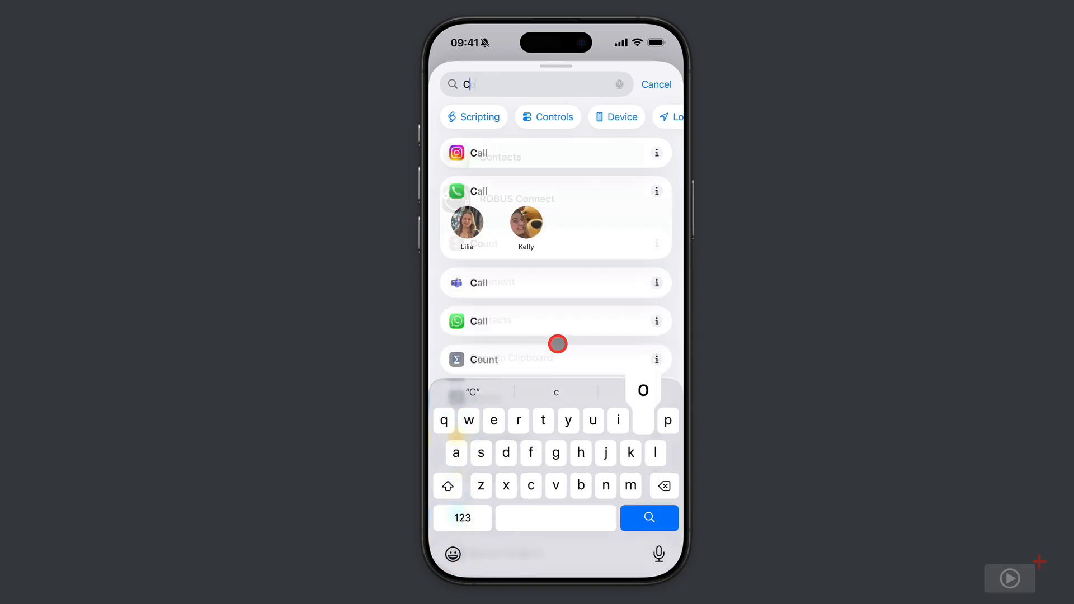
{"action": "type", "text": "omme"}
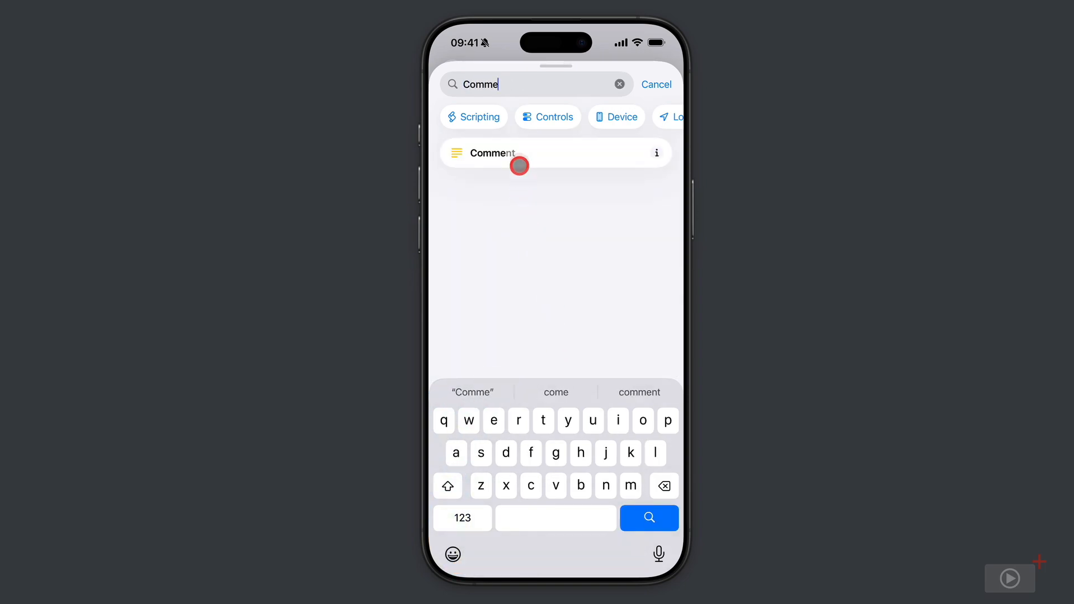
- Add a Comment action explaining the first action checks for face down and enables Silent Mode
{"action": "left_click", "coordinate": [492, 153]}
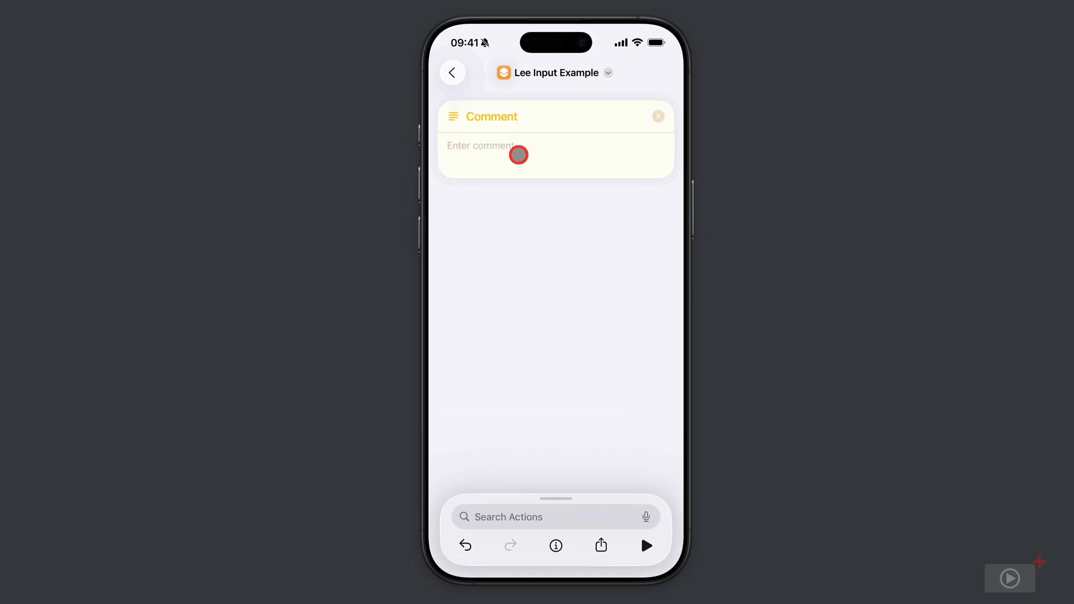
{"action": "left_click", "coordinate": [518, 154]}
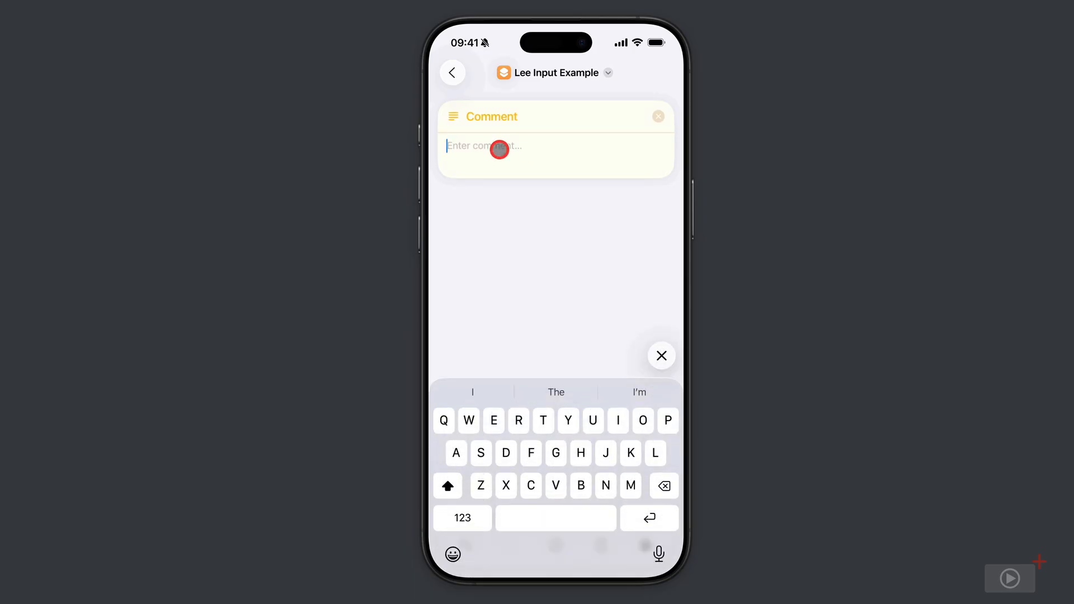
{"action": "type", "text": "the first action checks if your device is face down"}
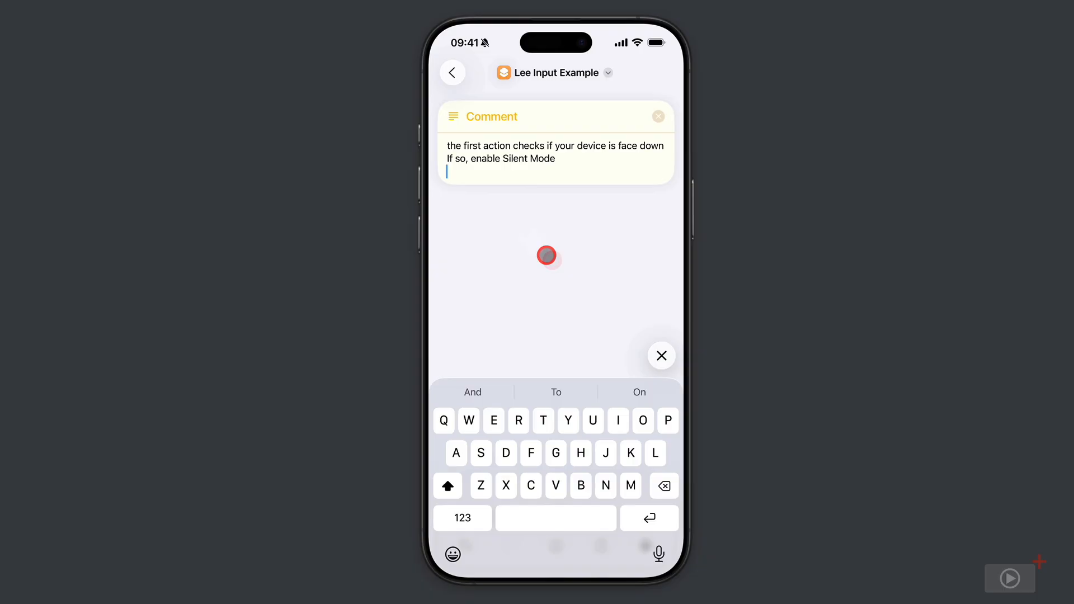
{"action": "left_click", "coordinate": [661, 356]}
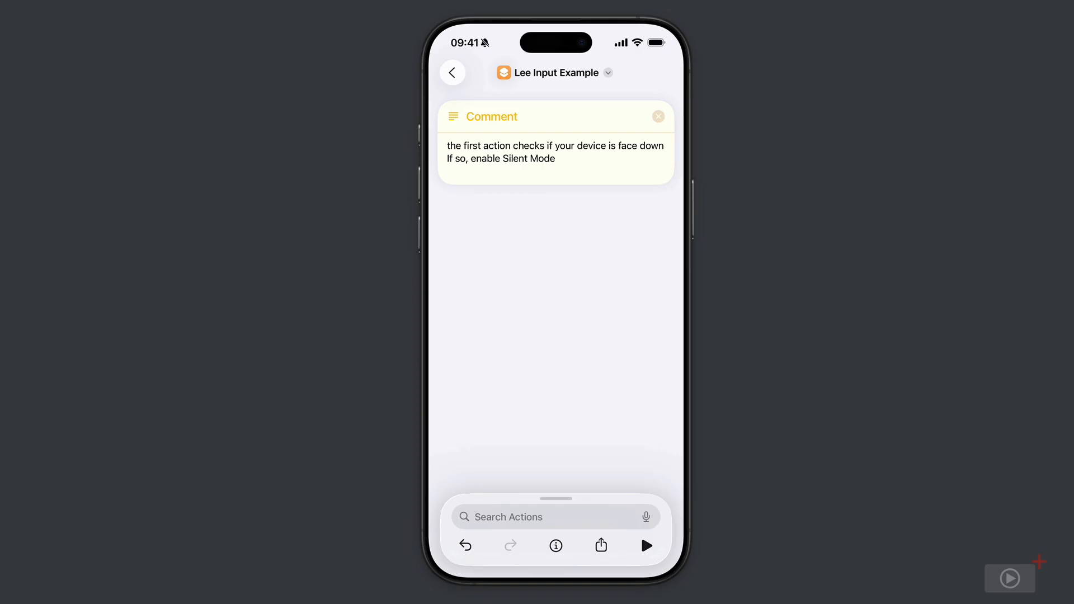
- Add the Get Orientation action after the comment
{"action": "left_click", "coordinate": [555, 517]}
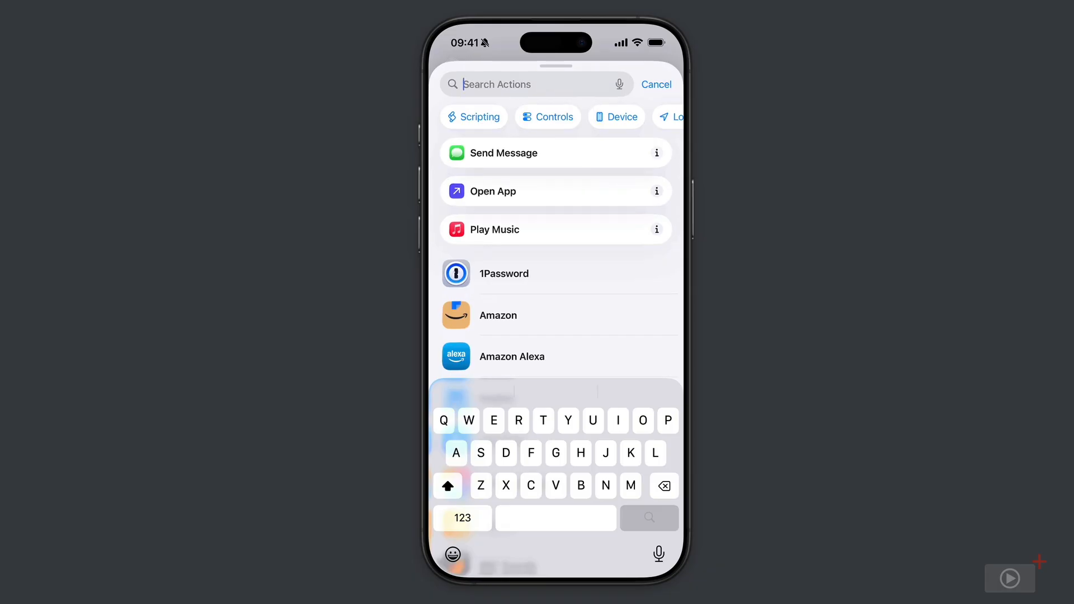
{"action": "type", "text": "Get or"}
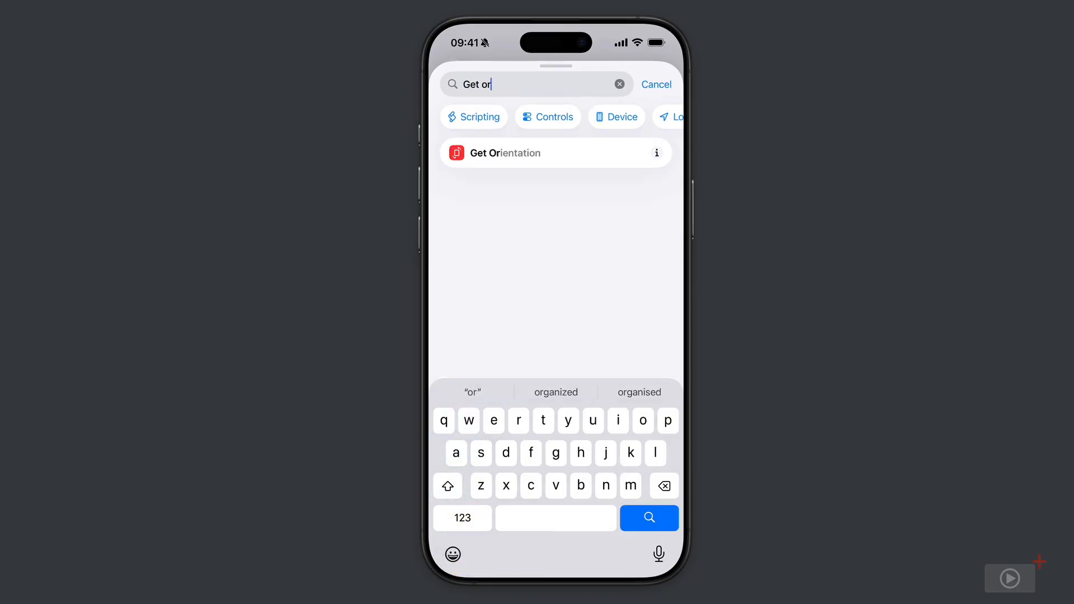
{"action": "left_click", "coordinate": [548, 153]}
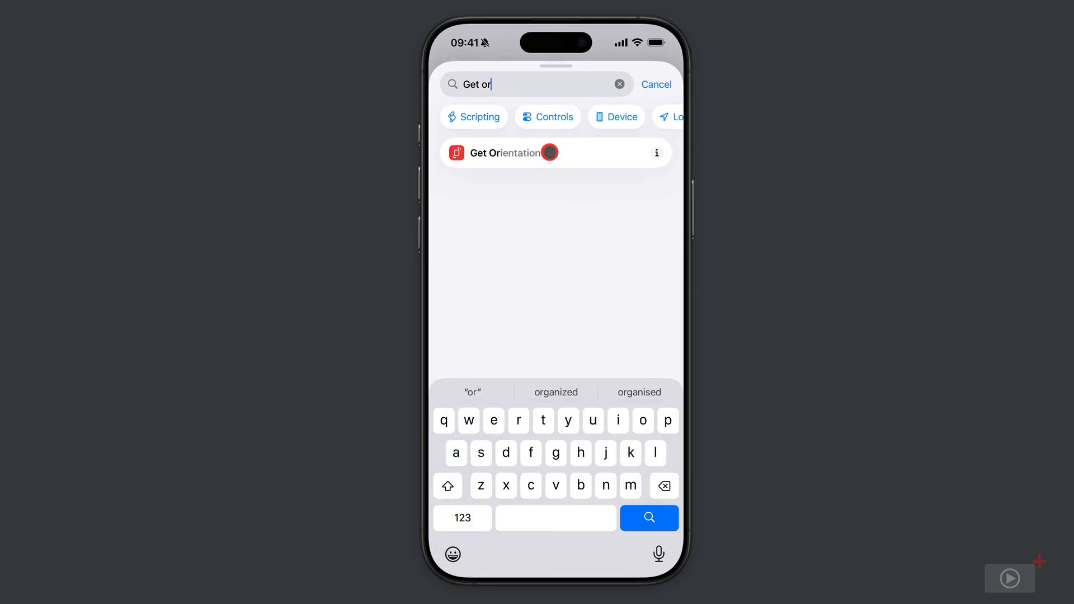
{"action": "left_click", "coordinate": [506, 152]}
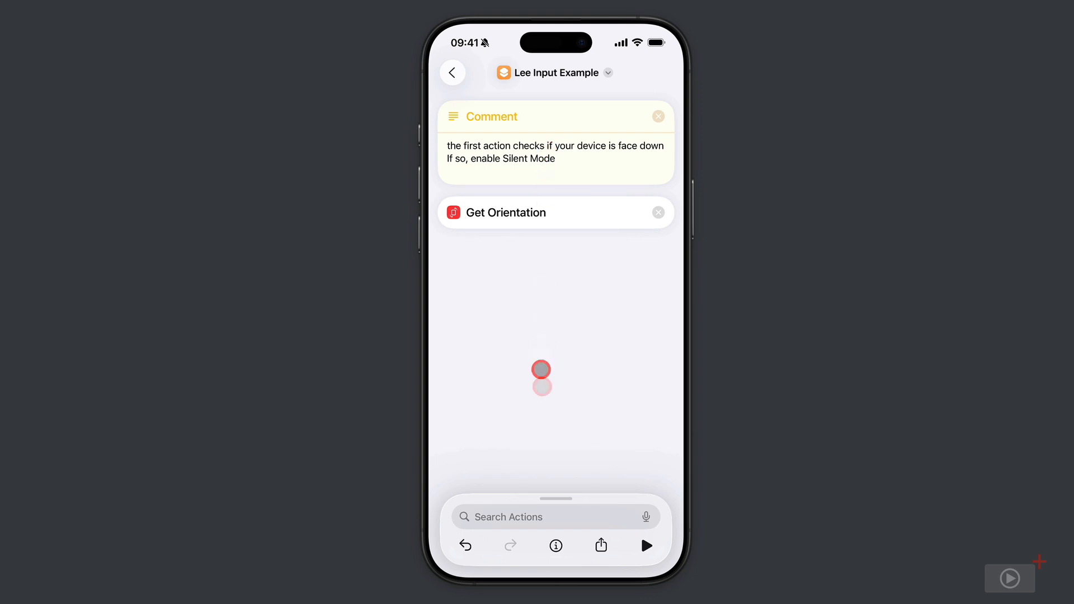
- Add an If block whose condition tests whether the orientation is Face Down
{"action": "left_click", "coordinate": [556, 517]}
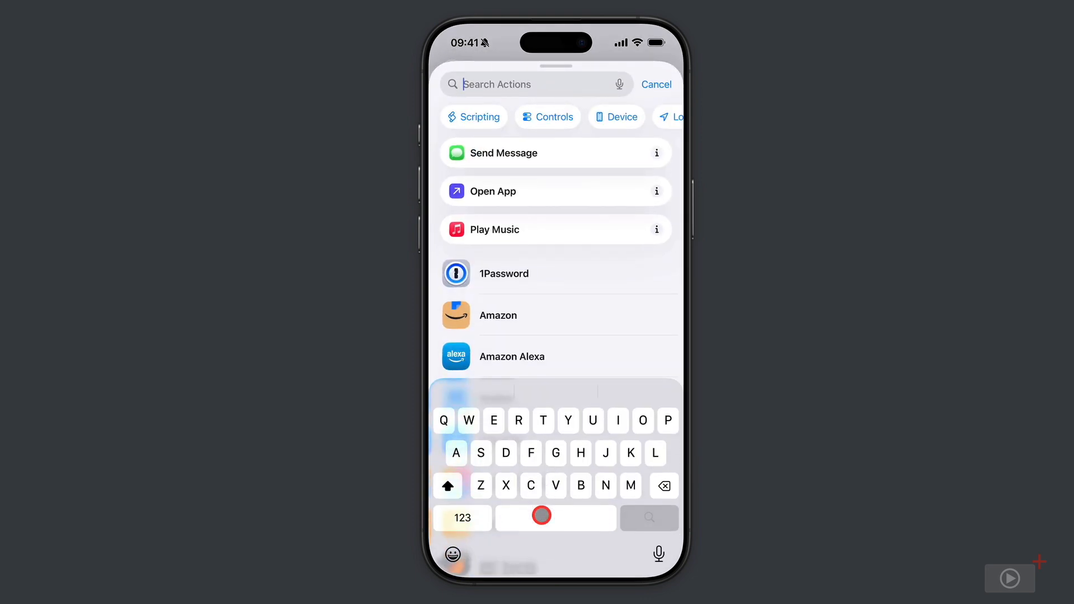
{"action": "type", "text": "If"}
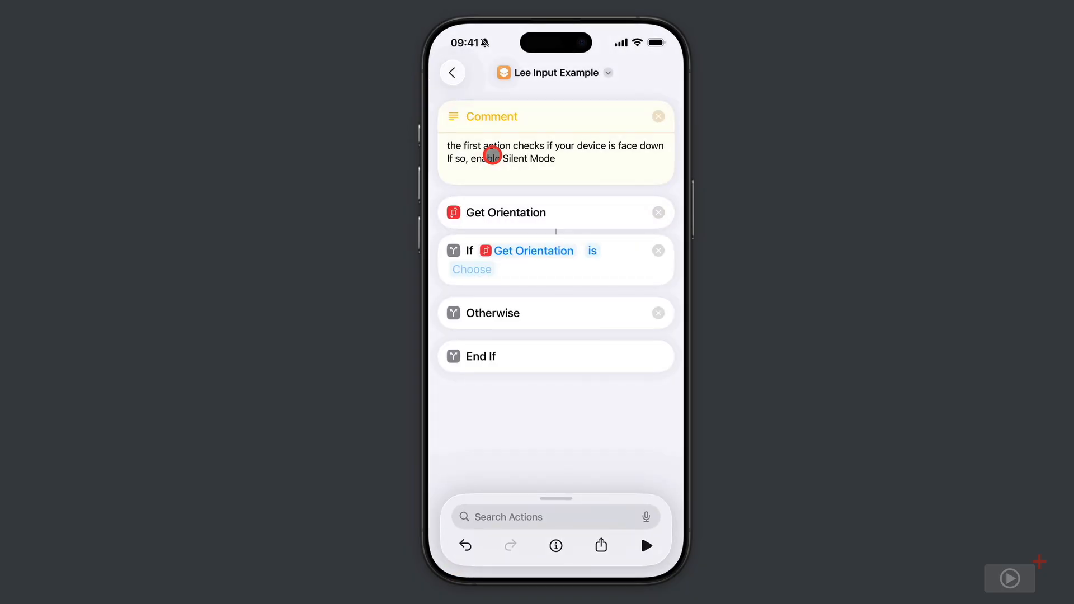
{"action": "mouse_move", "coordinate": [581, 251]}
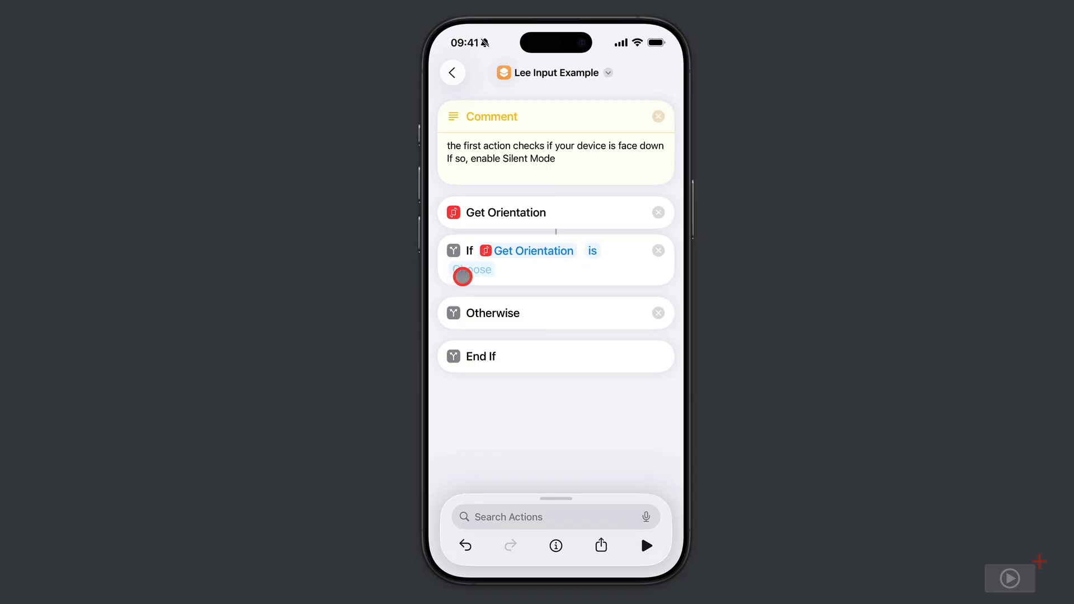
{"action": "left_click", "coordinate": [471, 269]}
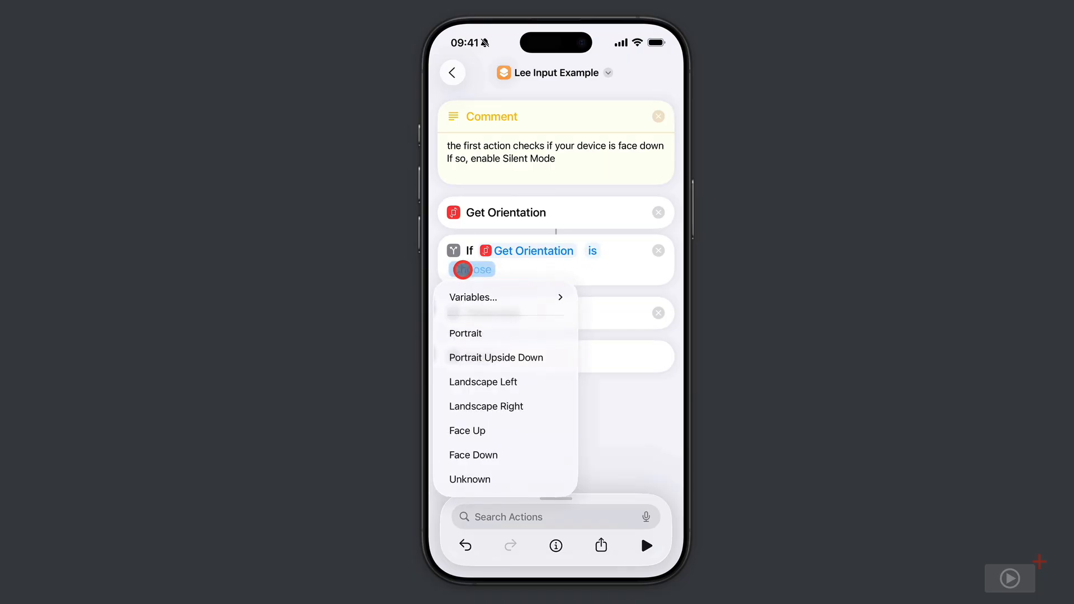
{"action": "mouse_move", "coordinate": [494, 442]}
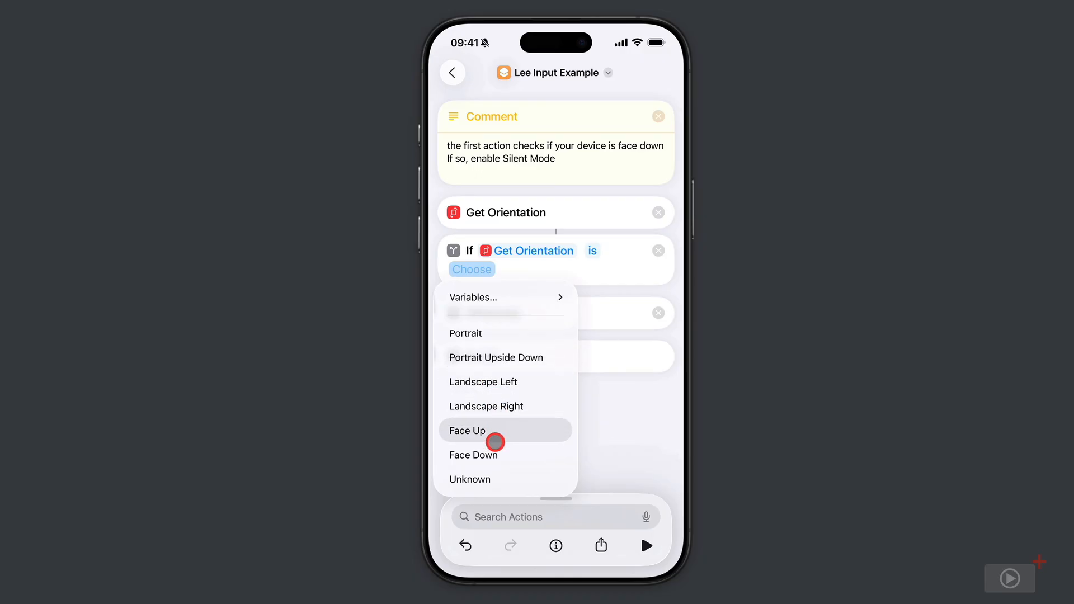
{"action": "left_click", "coordinate": [472, 455]}
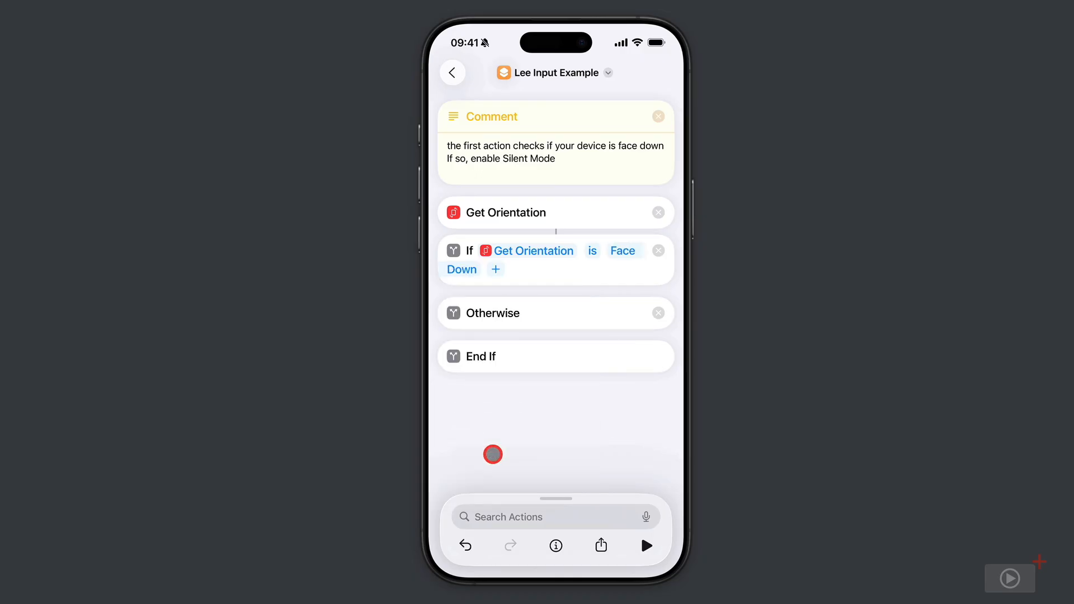
- Add Turn Silent Mode On and place it inside the Face Down branch
{"action": "left_click", "coordinate": [555, 517]}
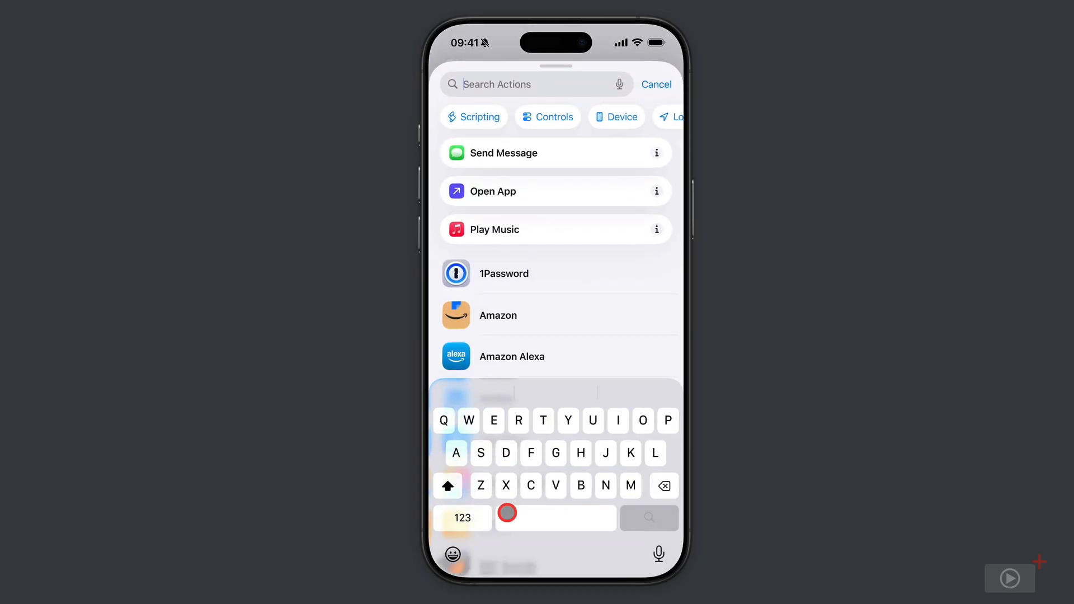
{"action": "type", "text": "Sile"}
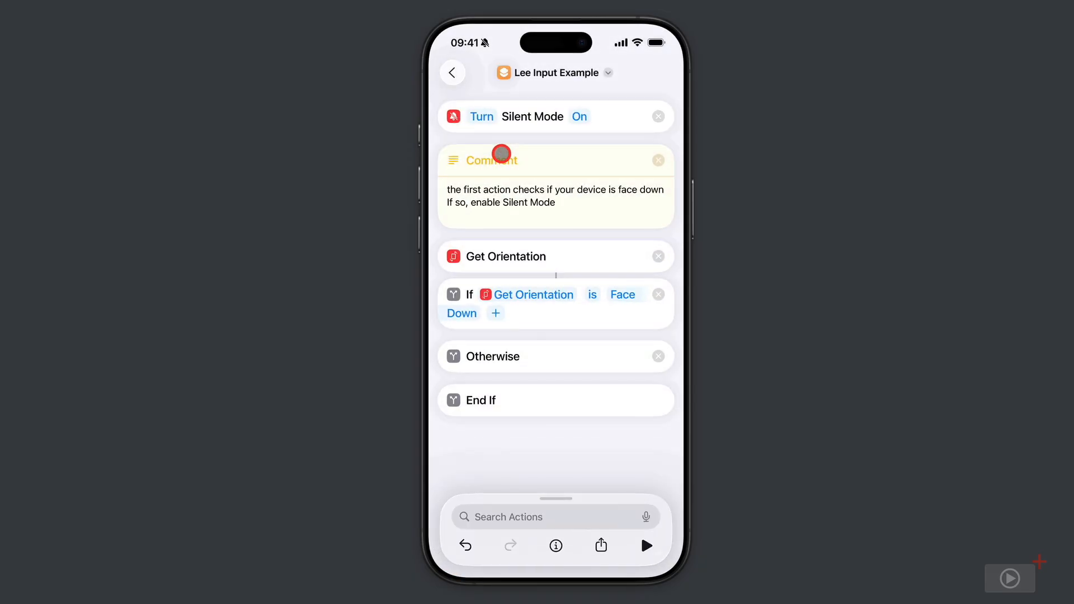
{"action": "left_click_drag", "start_coordinate": [501, 153], "coordinate": [598, 321]}
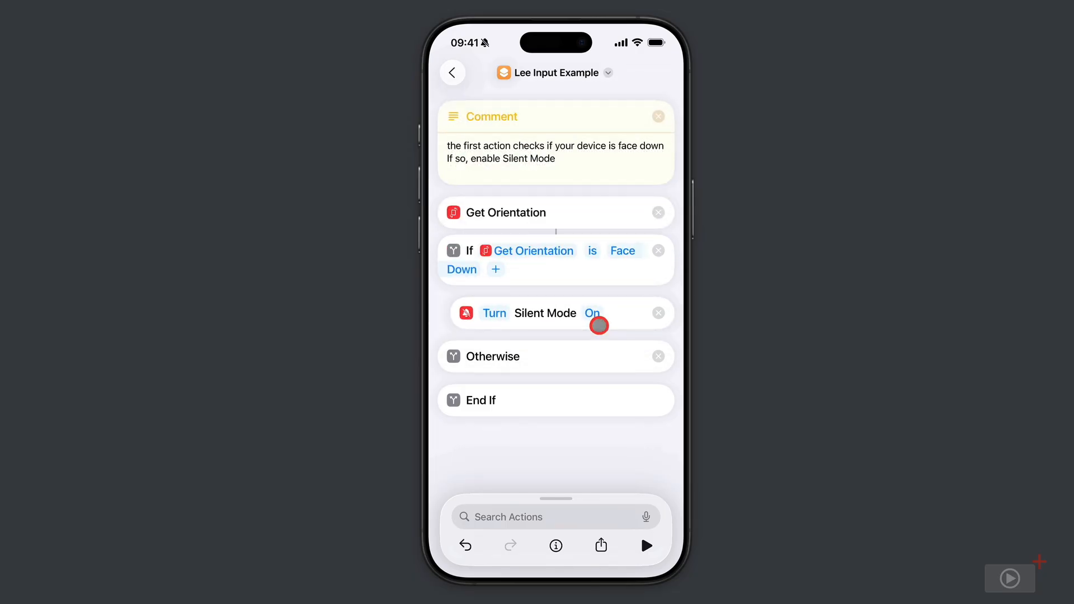
- Add Stop This Shortcut after the Silent Mode action, before Otherwise
{"action": "left_click", "coordinate": [556, 517]}
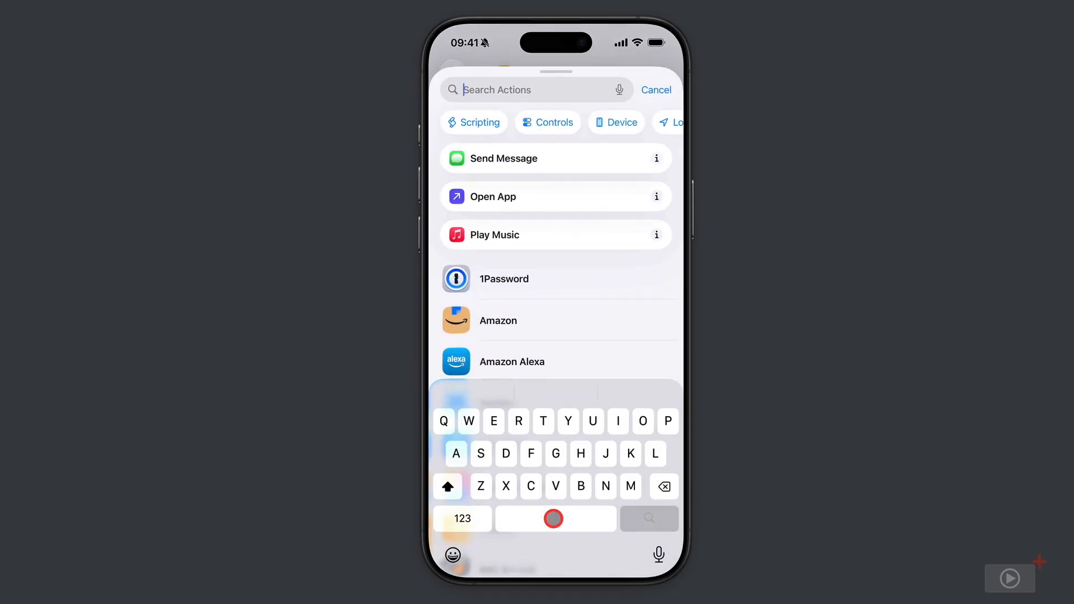
{"action": "type", "text": "Stop"}
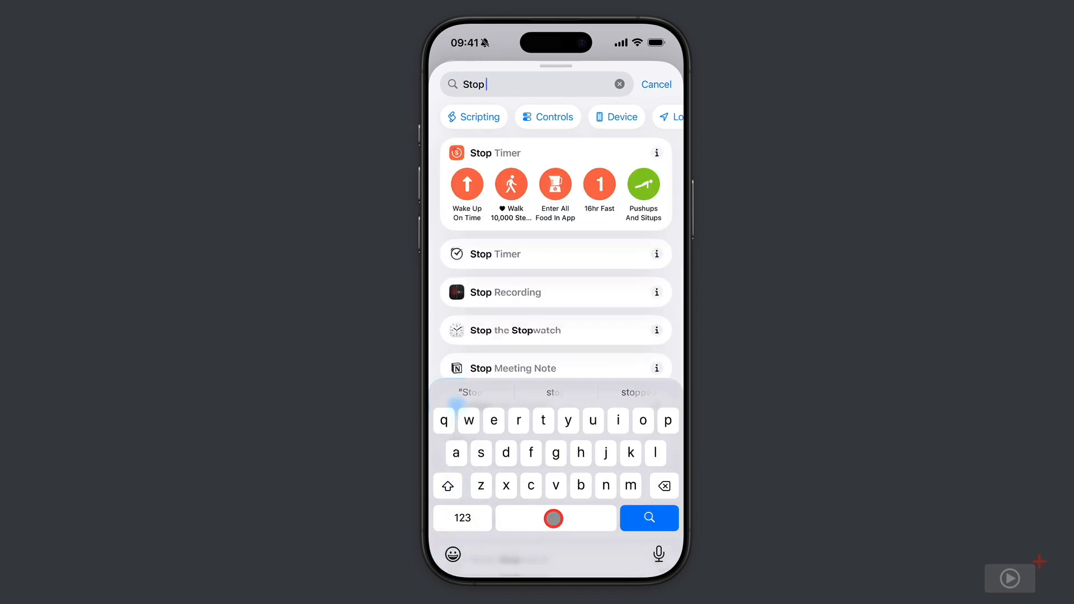
{"action": "type", "text": "s"}
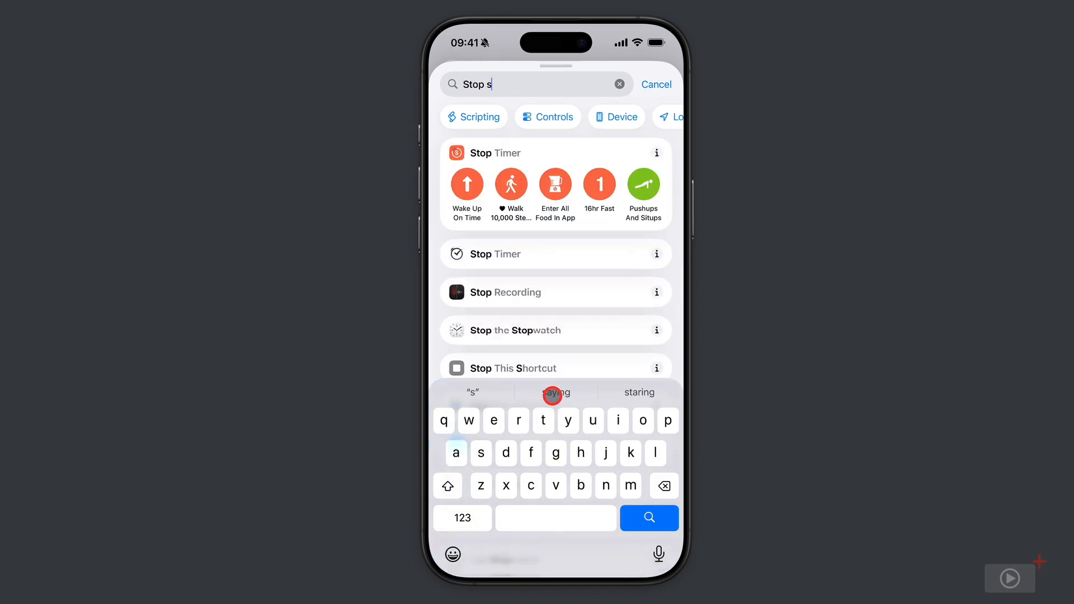
{"action": "left_click", "coordinate": [656, 84]}
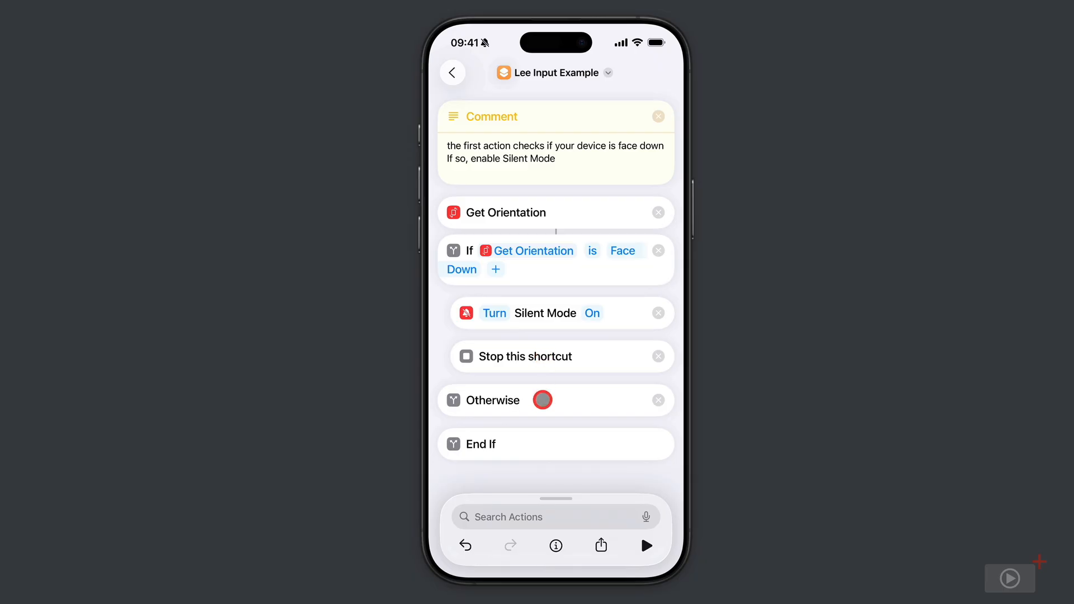
- Add a Show Notification under Otherwise with the message I'm Face Up!!
{"action": "left_click", "coordinate": [557, 517]}
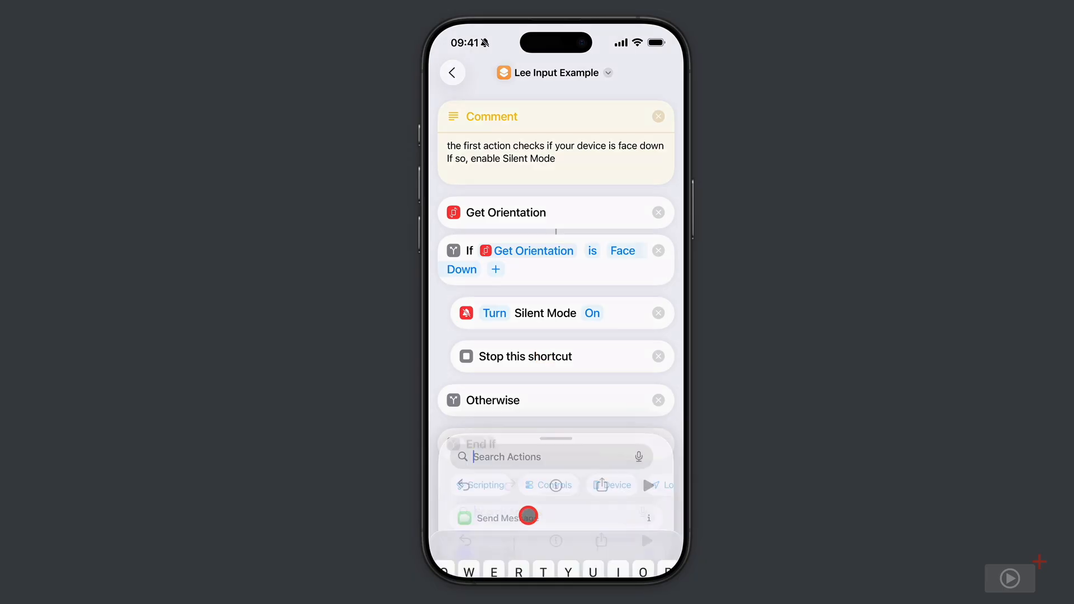
{"action": "type", "text": "N"}
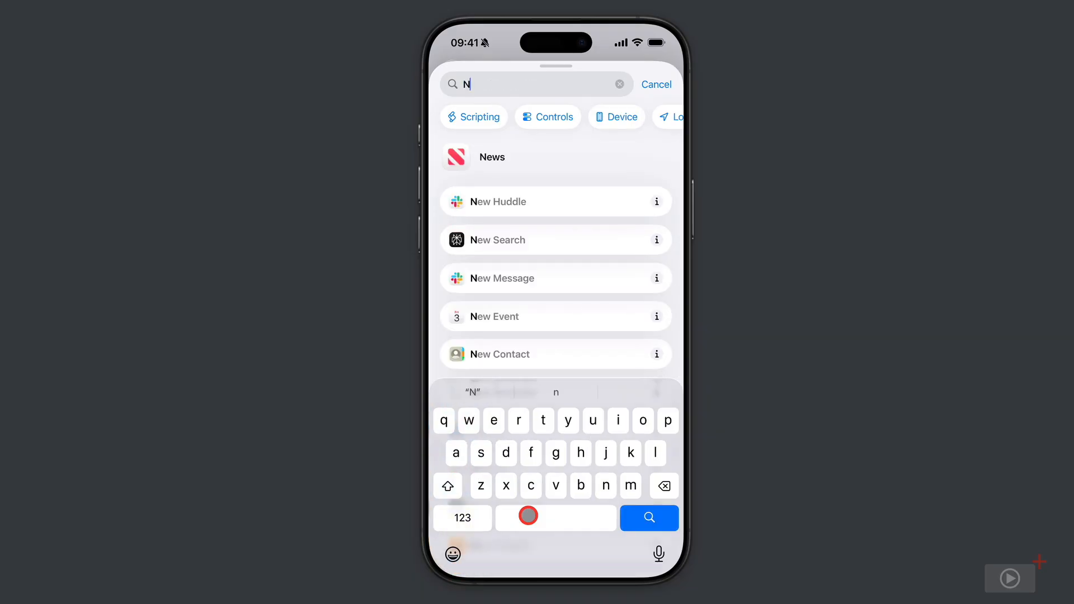
{"action": "type", "text": "oti"}
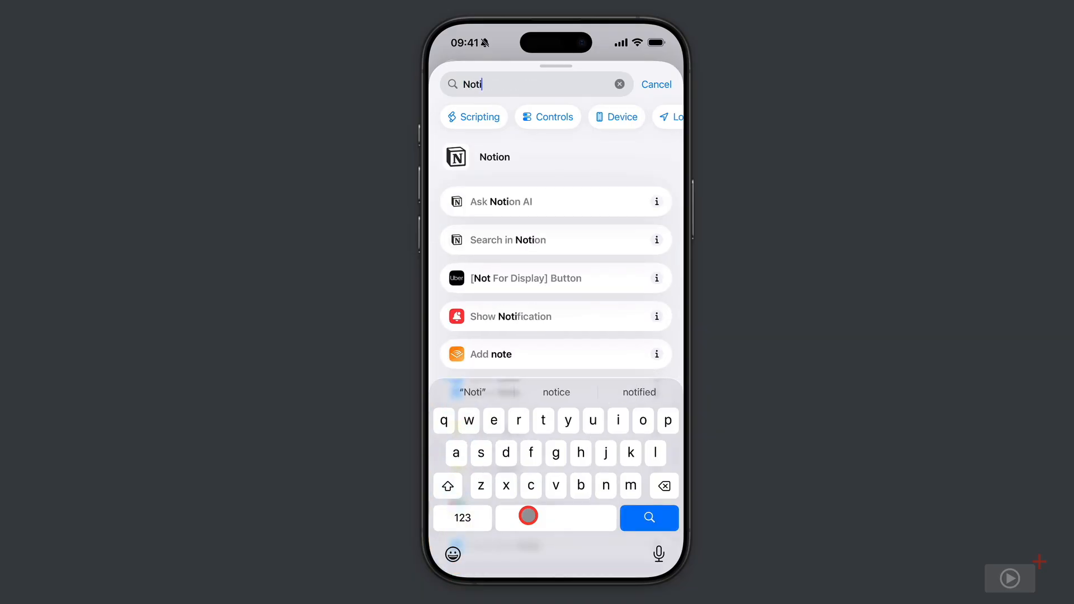
{"action": "type", "text": "f"}
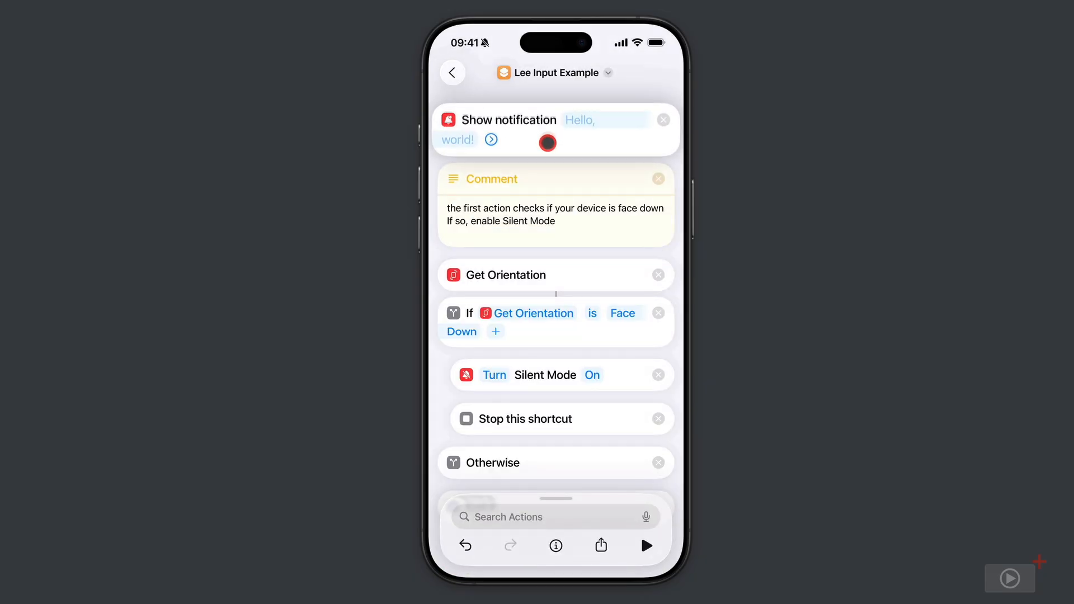
{"action": "left_click_drag", "start_coordinate": [547, 142], "coordinate": [547, 477]}
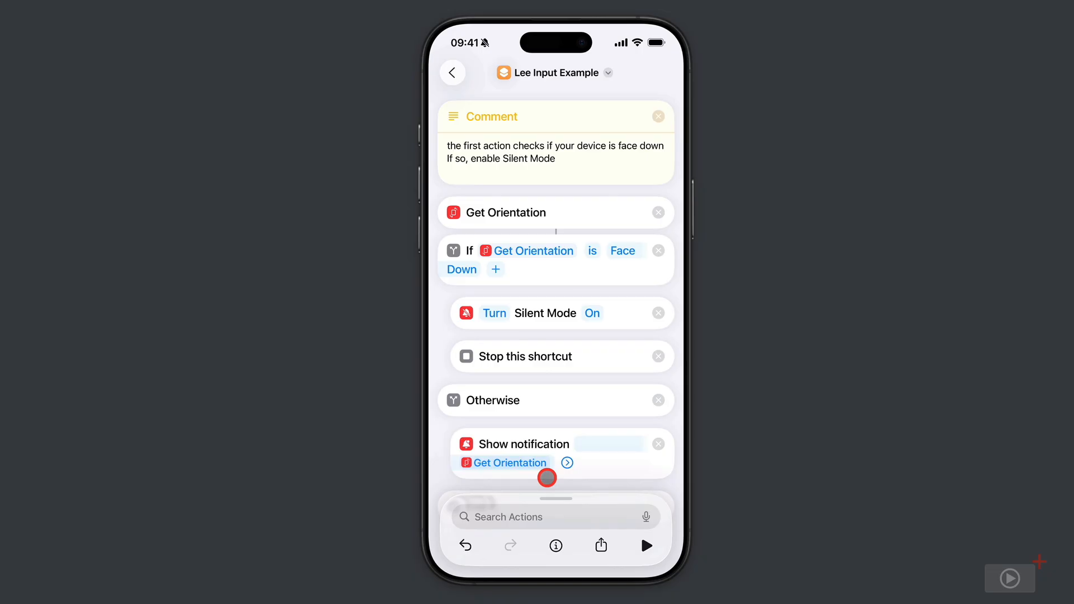
{"action": "left_click", "coordinate": [507, 463]}
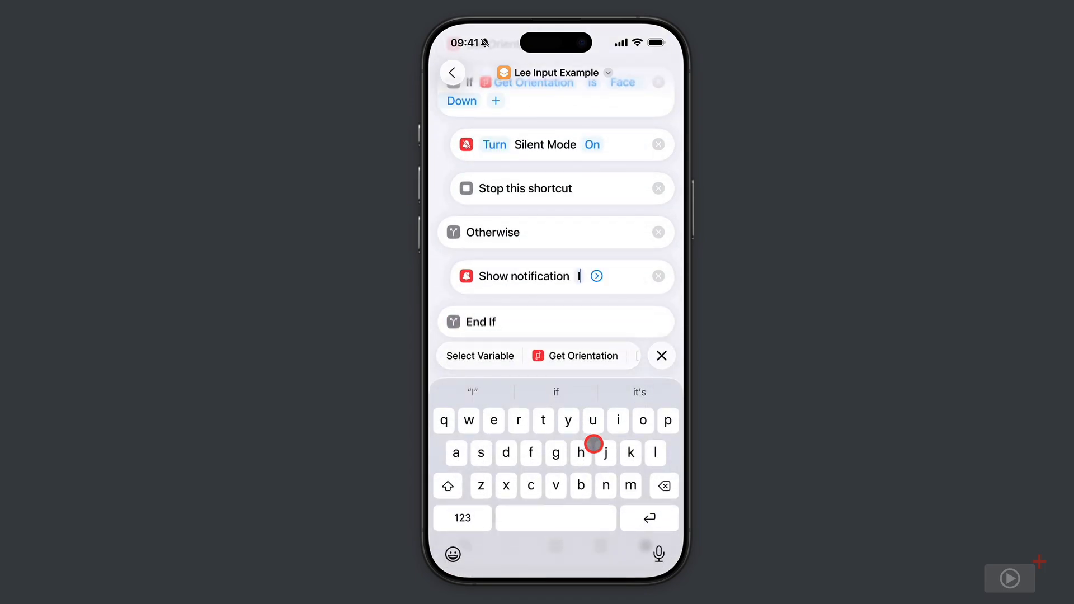
{"action": "type", "text": "I'm Face Up"}
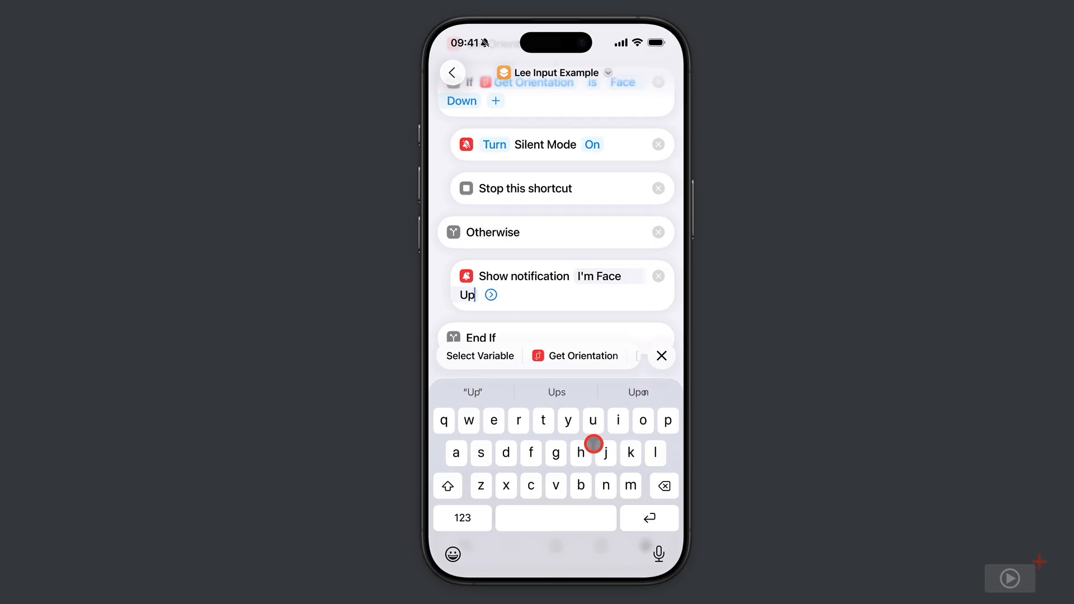
{"action": "type", "text": "!!"}
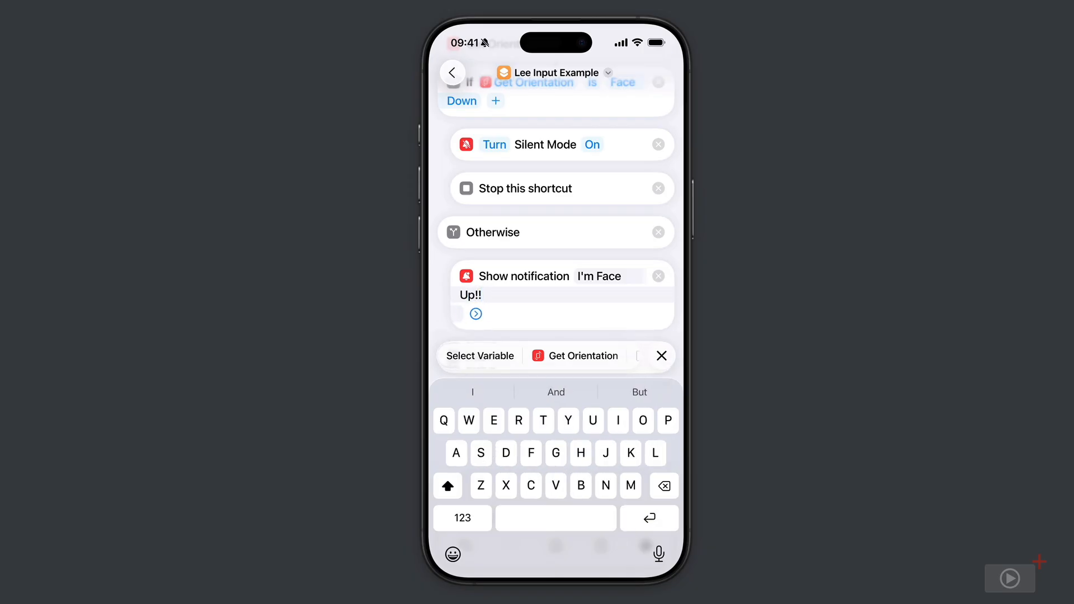
{"action": "left_click", "coordinate": [662, 355]}
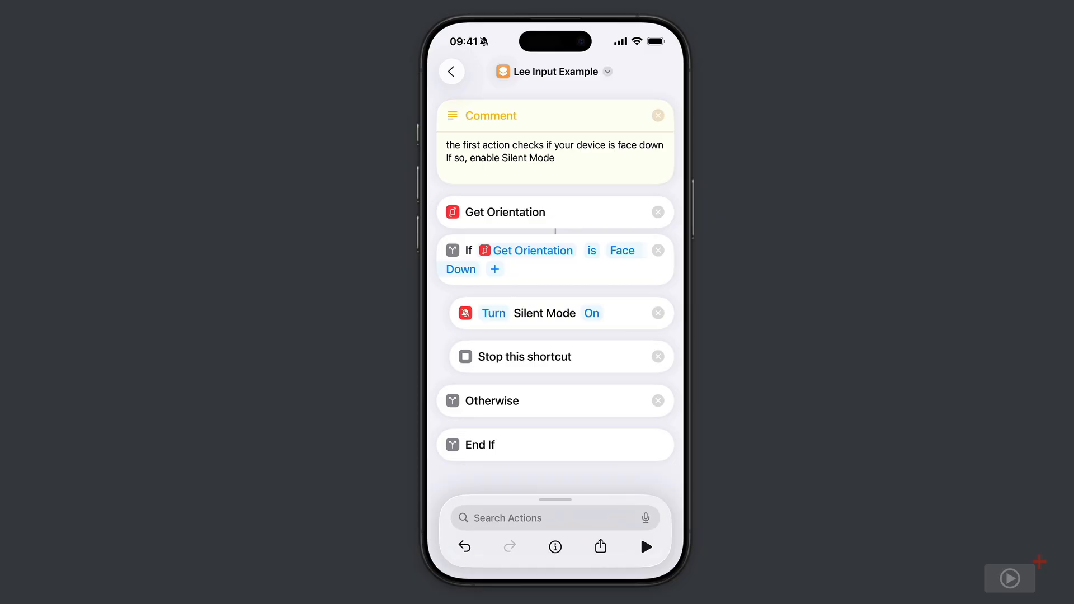
- Add a Choose from Menu action prompting 'what would you like to add?'
{"action": "left_click", "coordinate": [554, 517]}
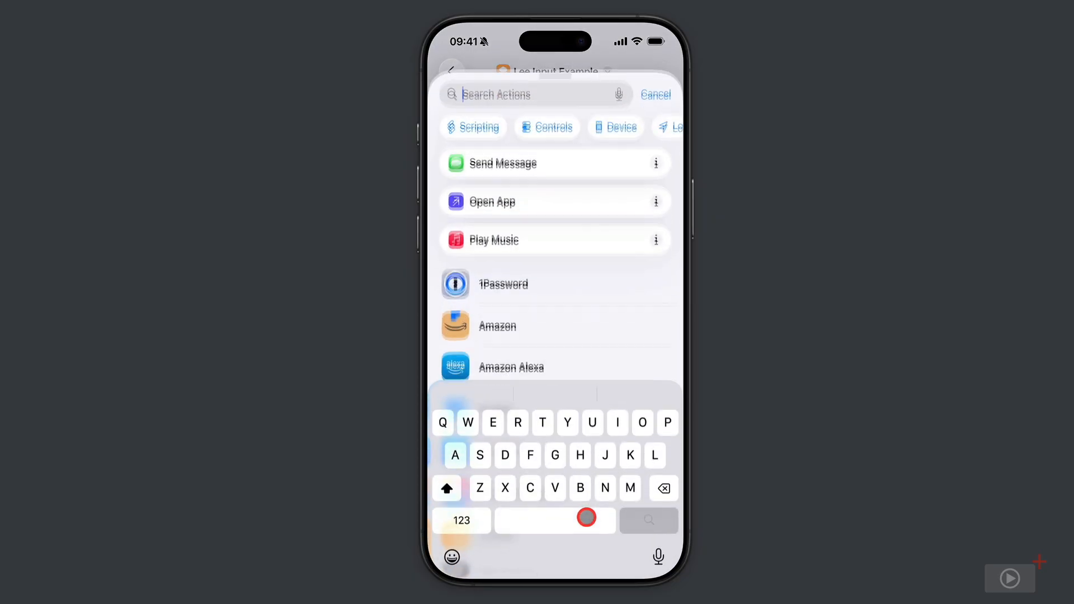
{"action": "type", "text": "M"}
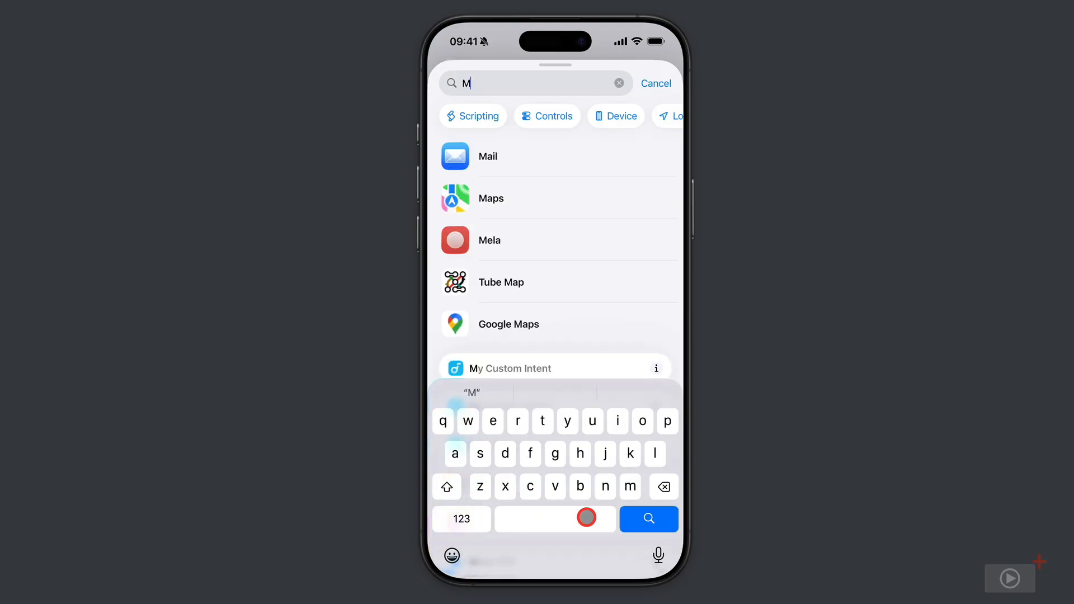
{"action": "type", "text": "enu"}
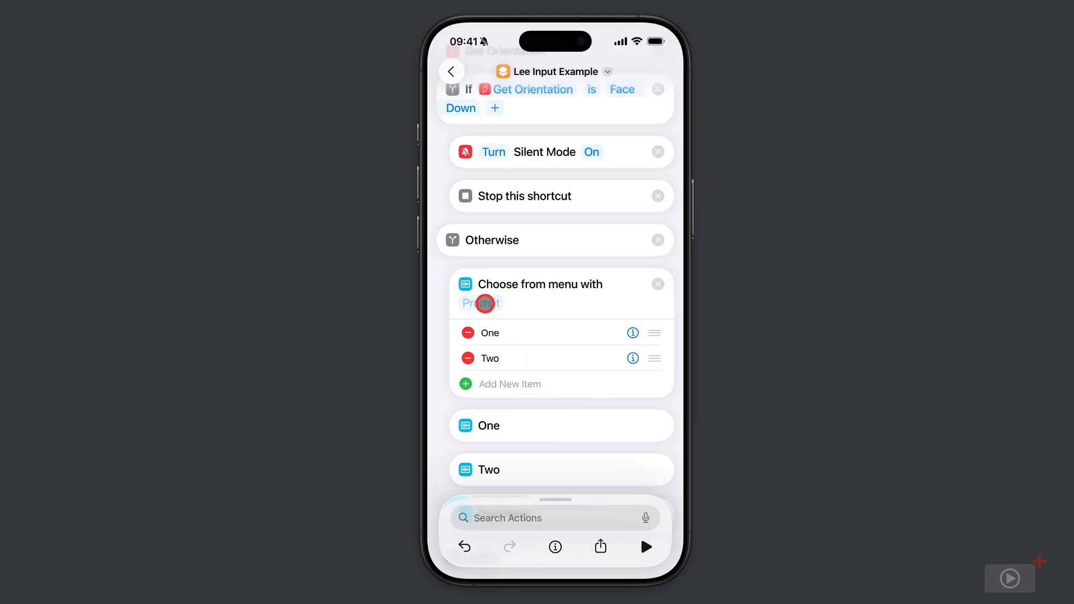
{"action": "type", "text": "W"}
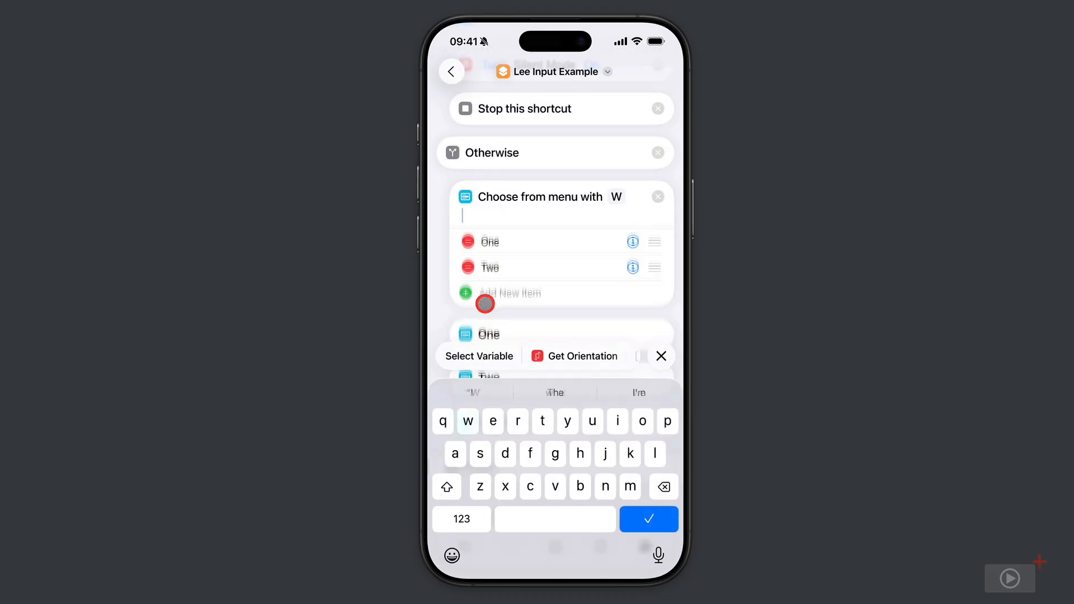
{"action": "type", "text": "what would you like to add?"}
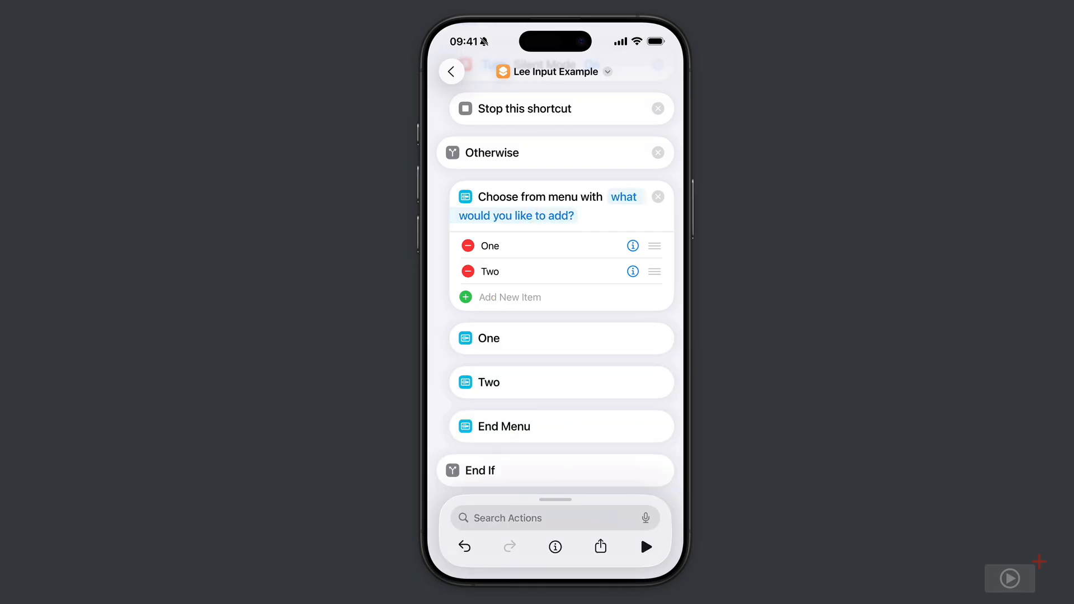
- Name the menu's first options Add OmniFocus Task and Add Due Task
{"action": "left_click", "coordinate": [465, 298]}
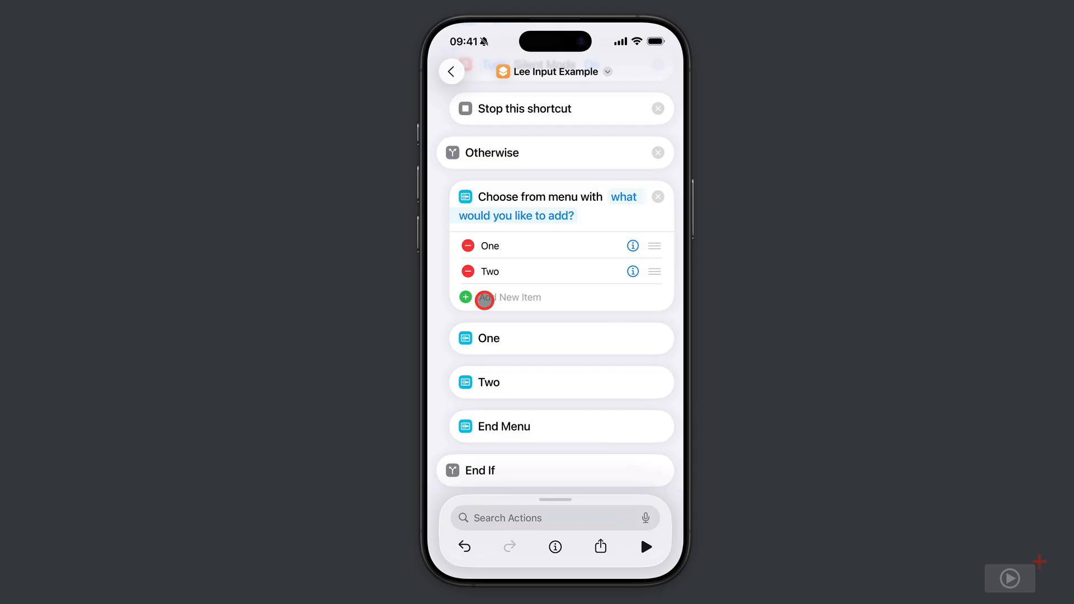
{"action": "left_click", "coordinate": [488, 245]}
{"action": "type", "text": "Add"}
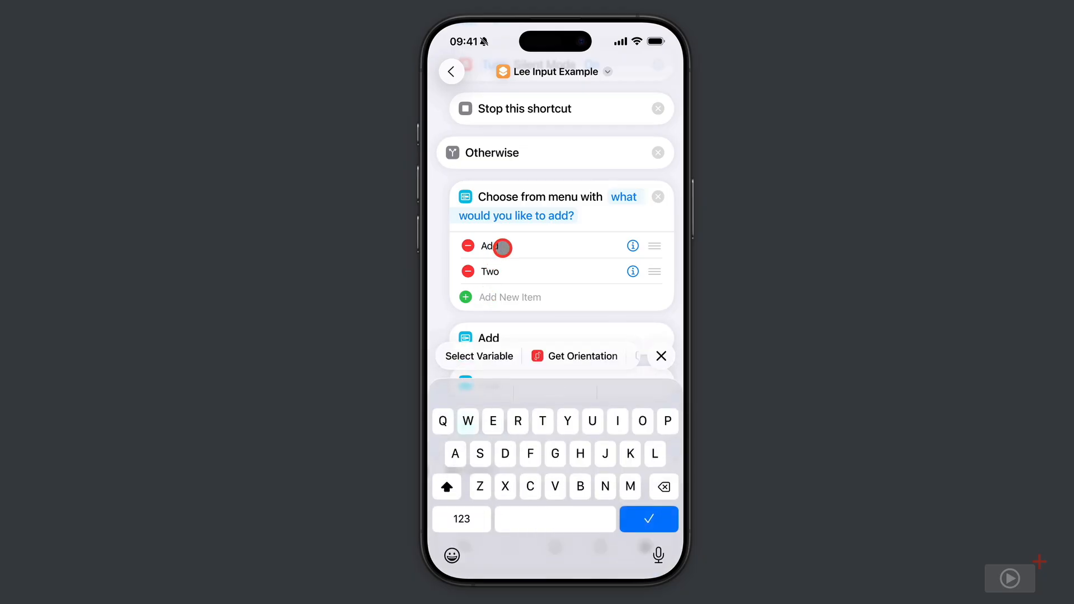
{"action": "type", "text": "OmniFocus Task"}
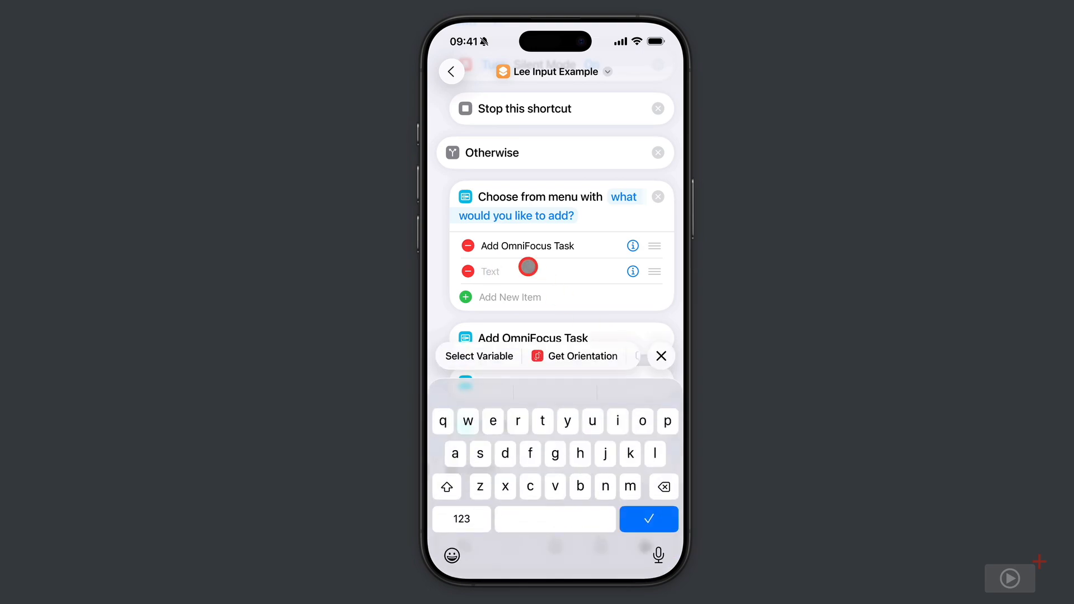
{"action": "type", "text": "Add Due"}
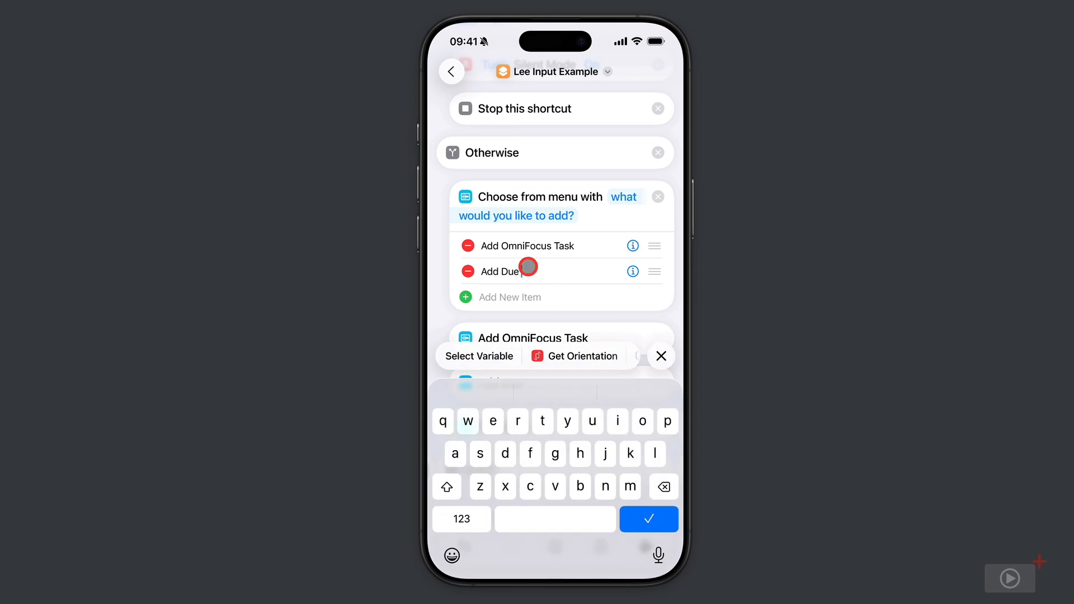
{"action": "left_click", "coordinate": [648, 519]}
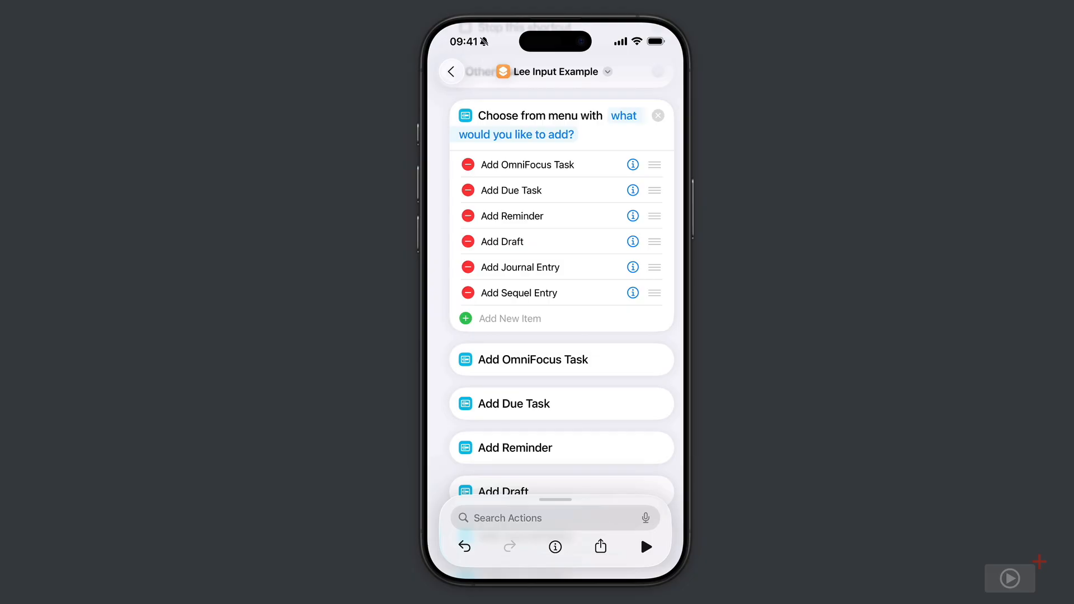
{"action": "left_click", "coordinate": [602, 165]}
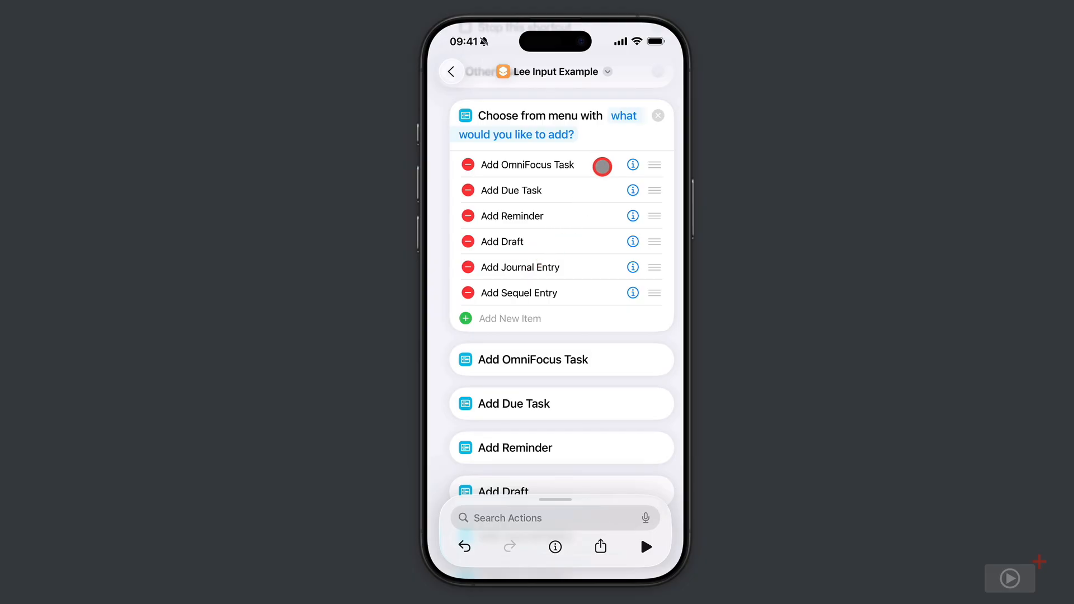
{"action": "left_click_drag", "start_coordinate": [602, 166], "coordinate": [593, 190]}
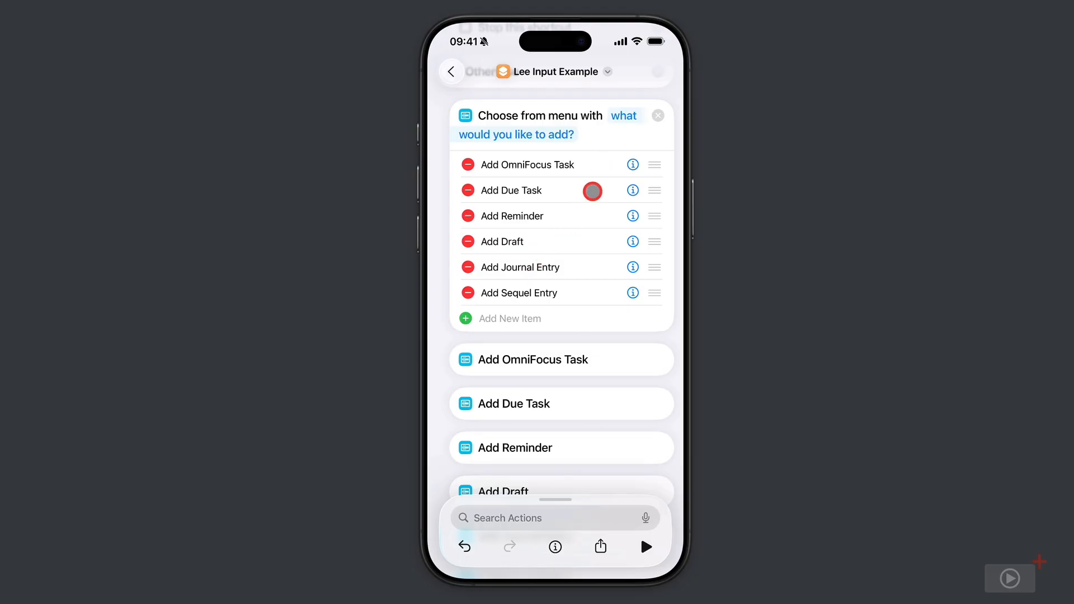
{"action": "left_click_drag", "start_coordinate": [591, 190], "coordinate": [590, 214]}
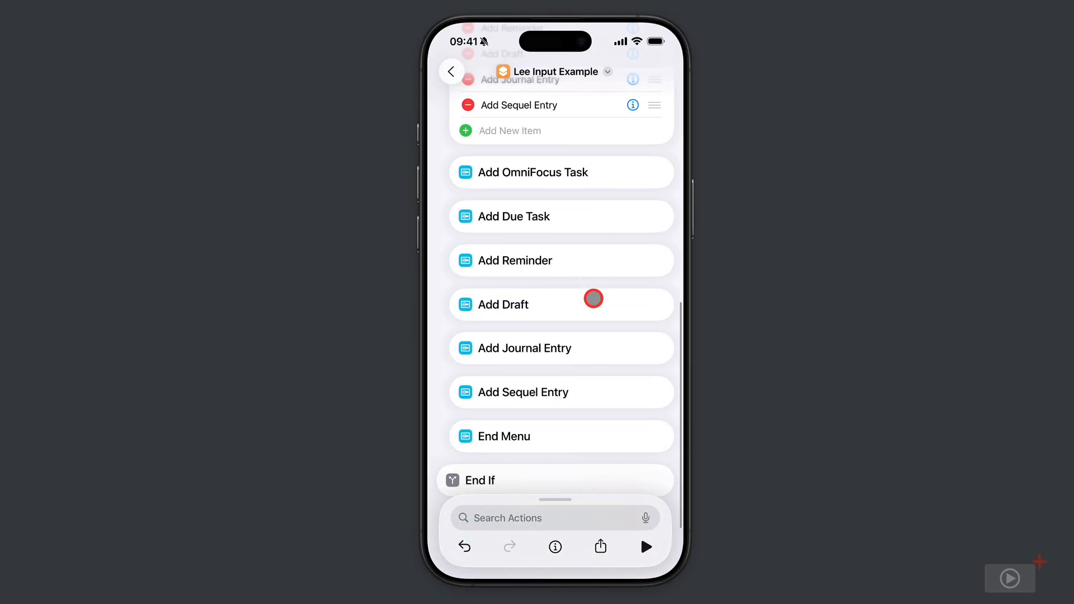
{"action": "scroll", "scroll_direction": "down", "scroll_amount": 3}
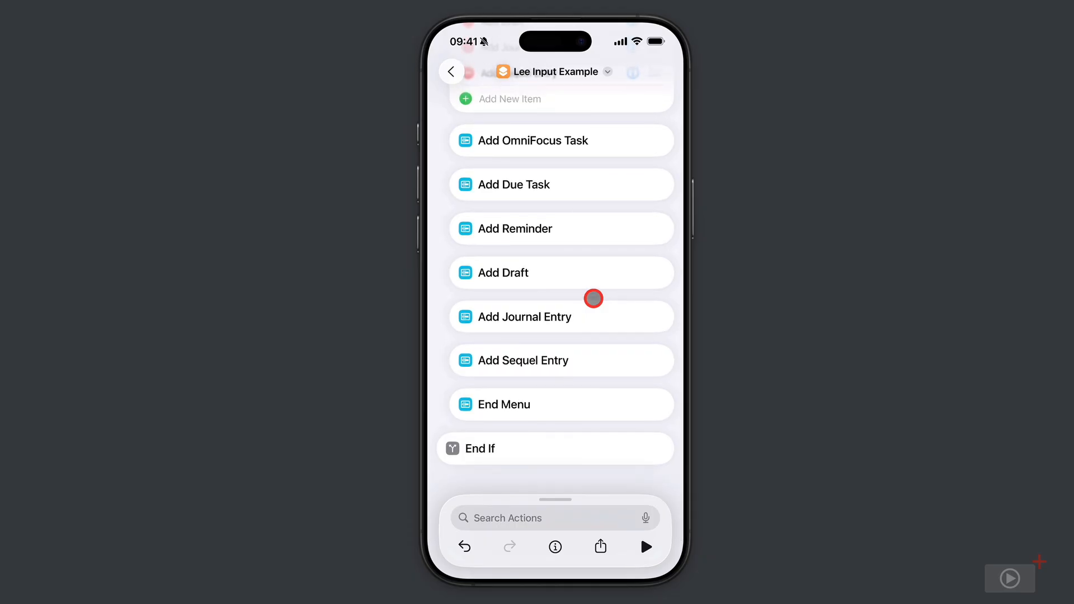
- Add the OmniFocus Add Action to Project with Tags action under the Add OmniFocus Task case
{"action": "left_click", "coordinate": [555, 517]}
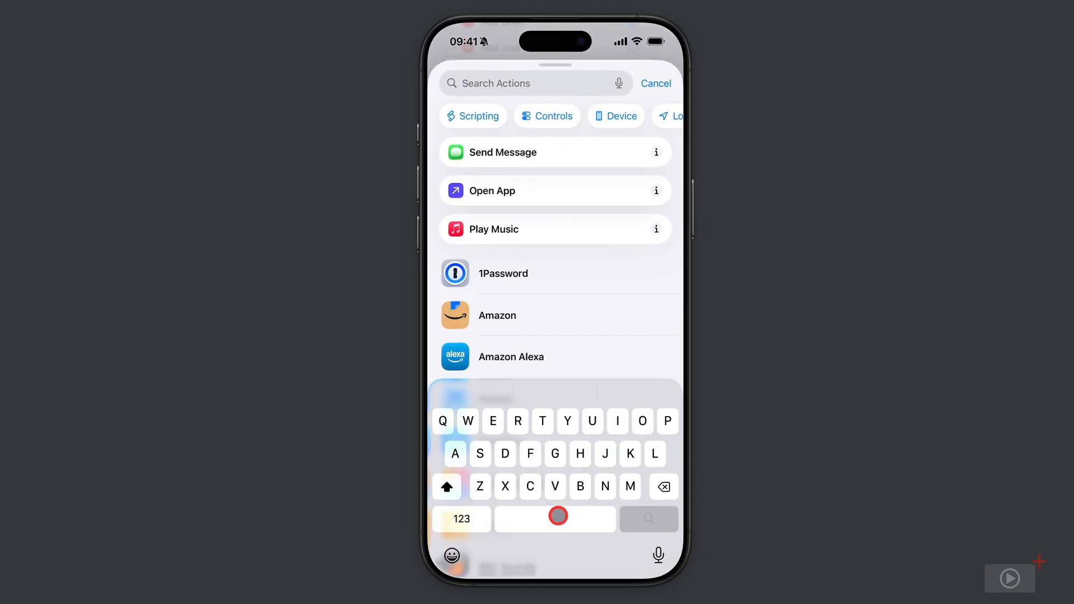
{"action": "type", "text": "Omni"}
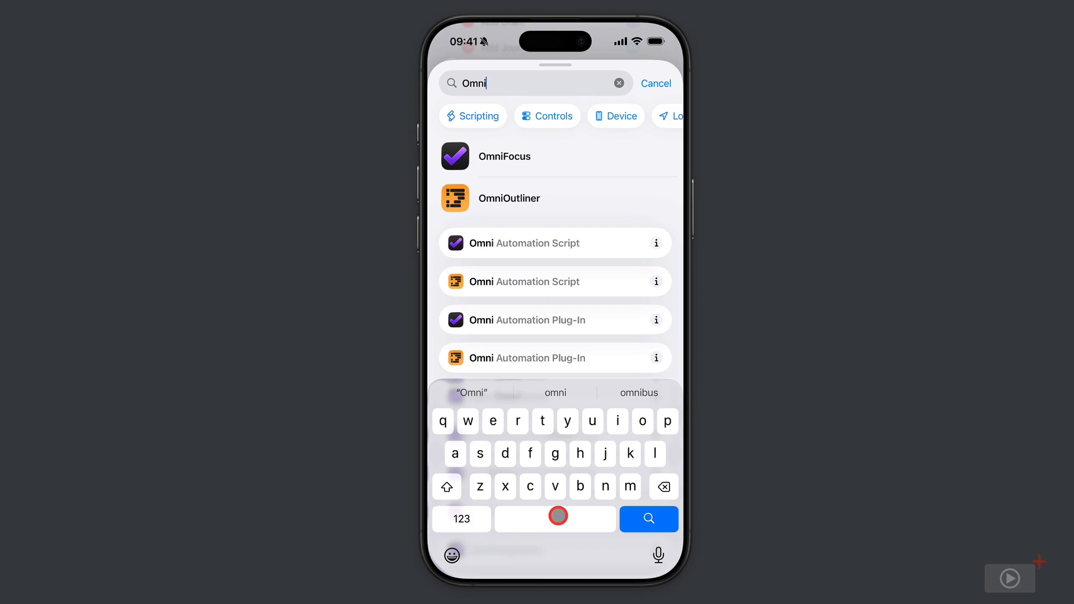
{"action": "left_click", "coordinate": [505, 156]}
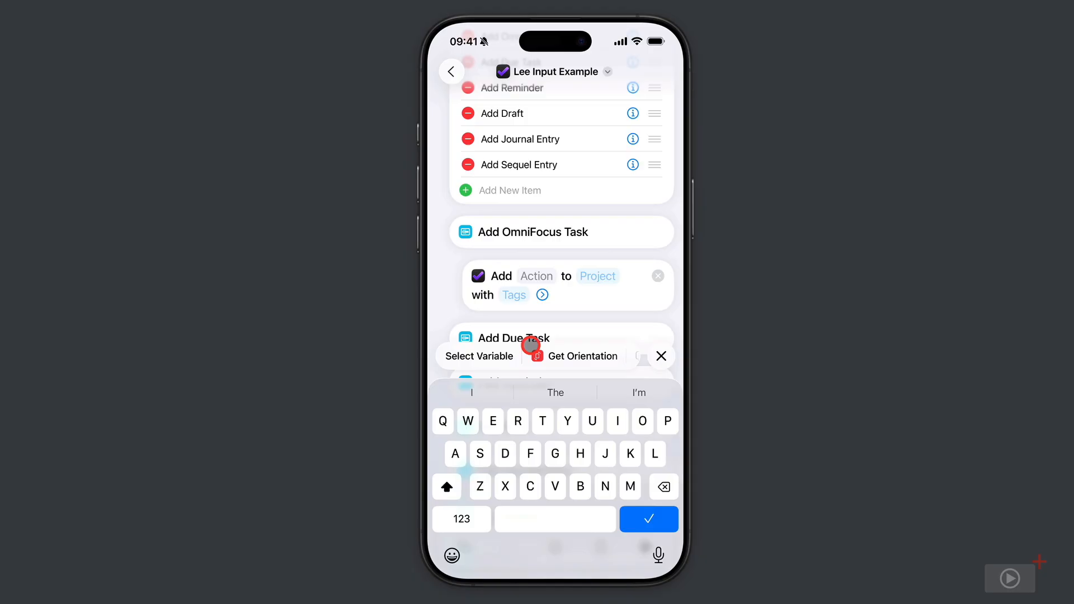
- Set the OmniFocus task title to Ask Each Time and expand the action's extra options
{"action": "left_click", "coordinate": [536, 276]}
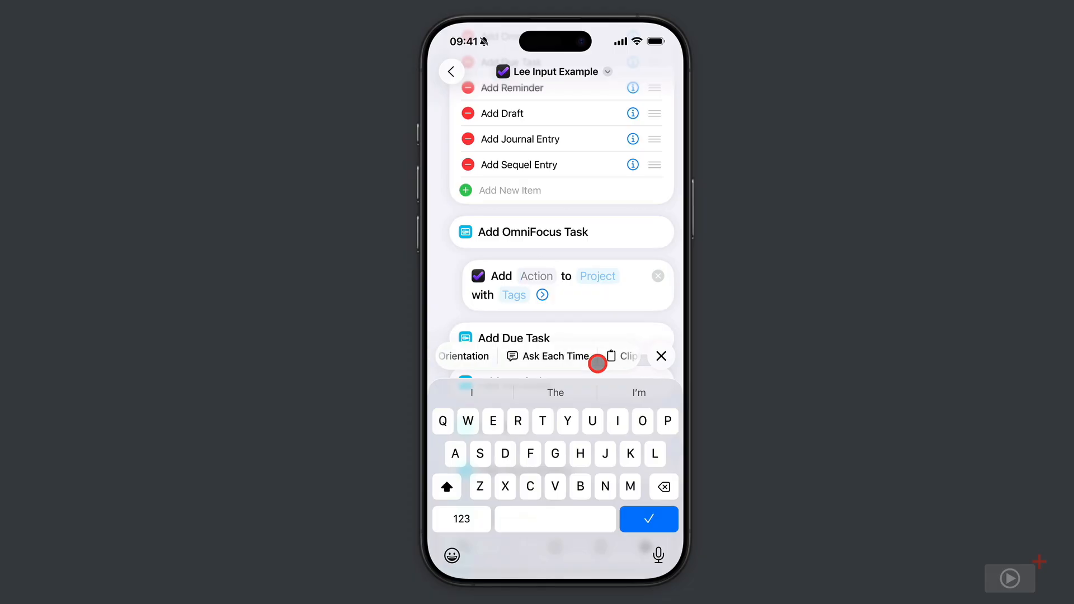
{"action": "left_click", "coordinate": [547, 355]}
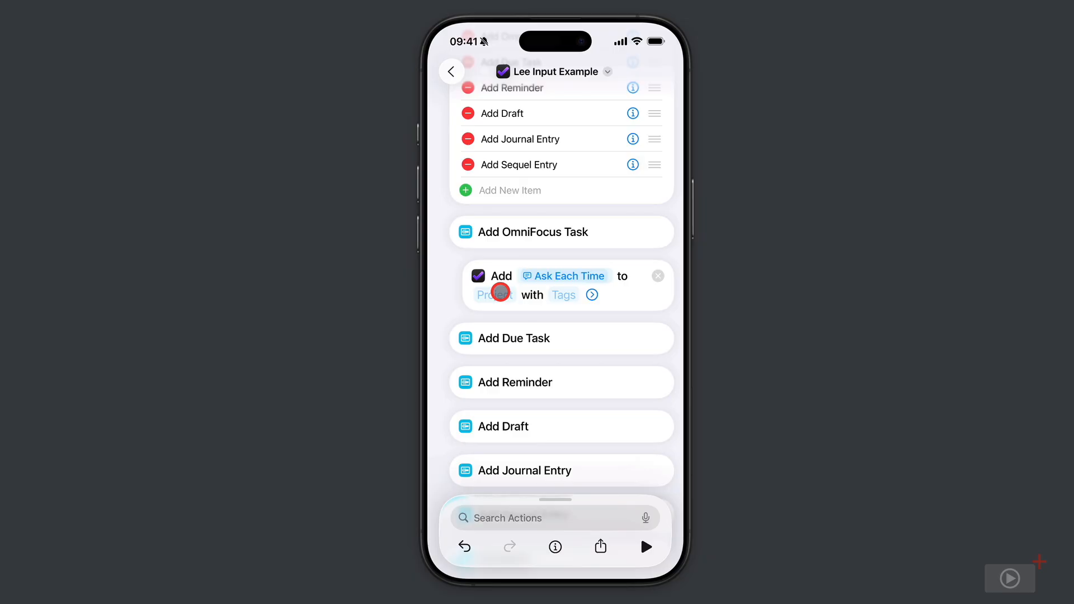
{"action": "left_click", "coordinate": [565, 294]}
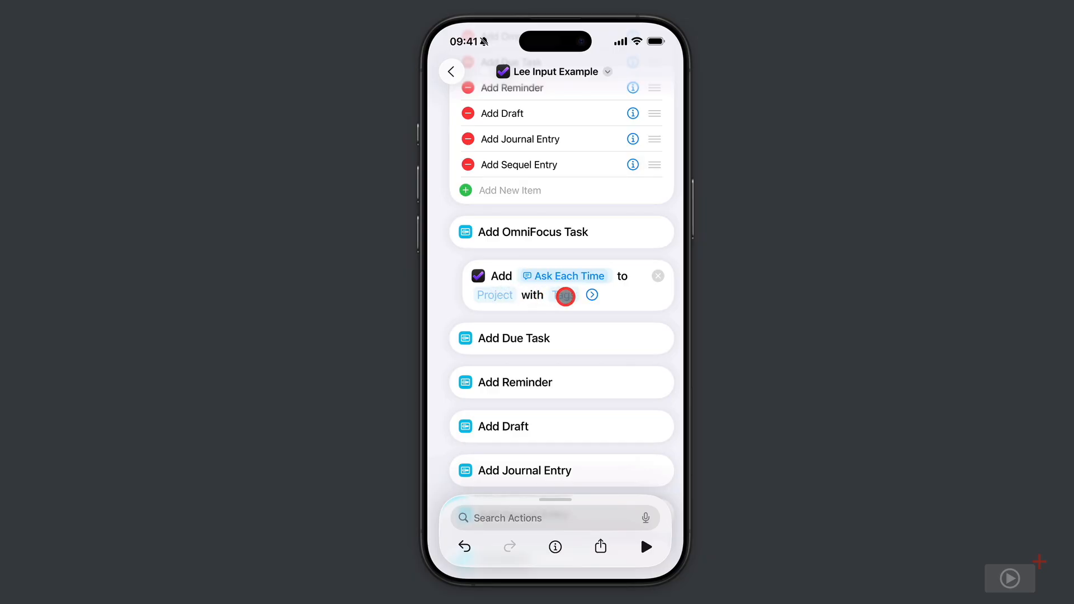
{"action": "left_click", "coordinate": [591, 294]}
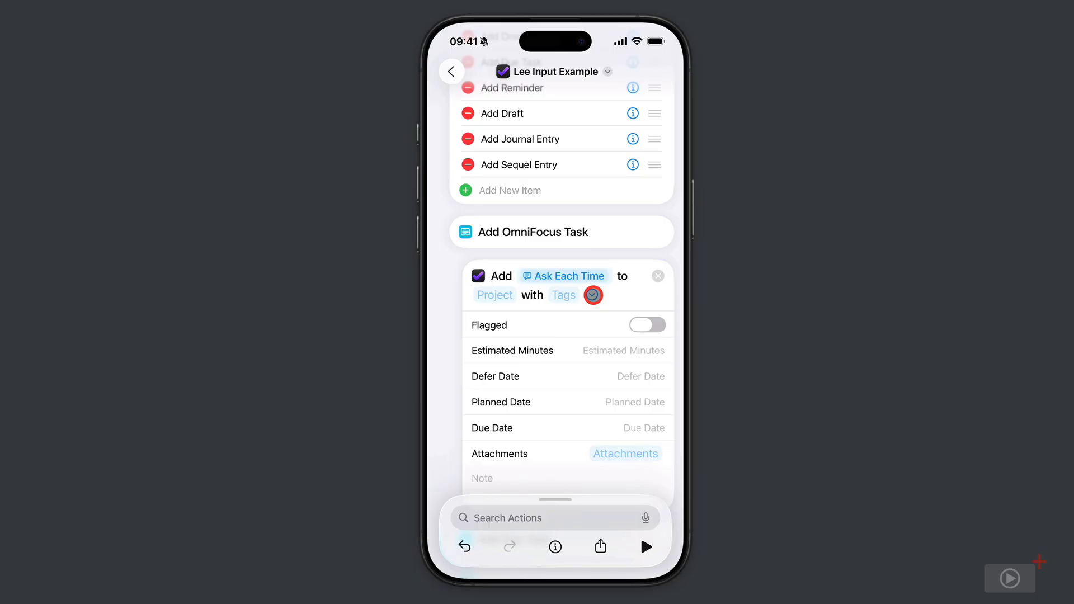
{"action": "scroll", "scroll_direction": "down", "scroll_amount": 3}
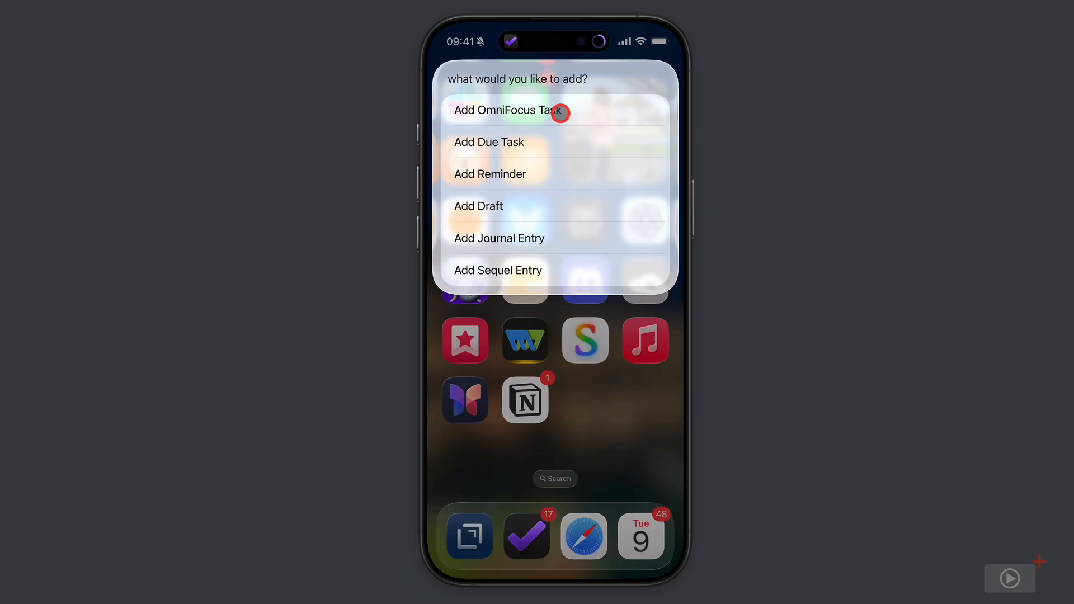
- Choose Add OmniFocus Task from the running menu and submit 'my test' as the title
{"action": "left_click", "coordinate": [507, 110]}
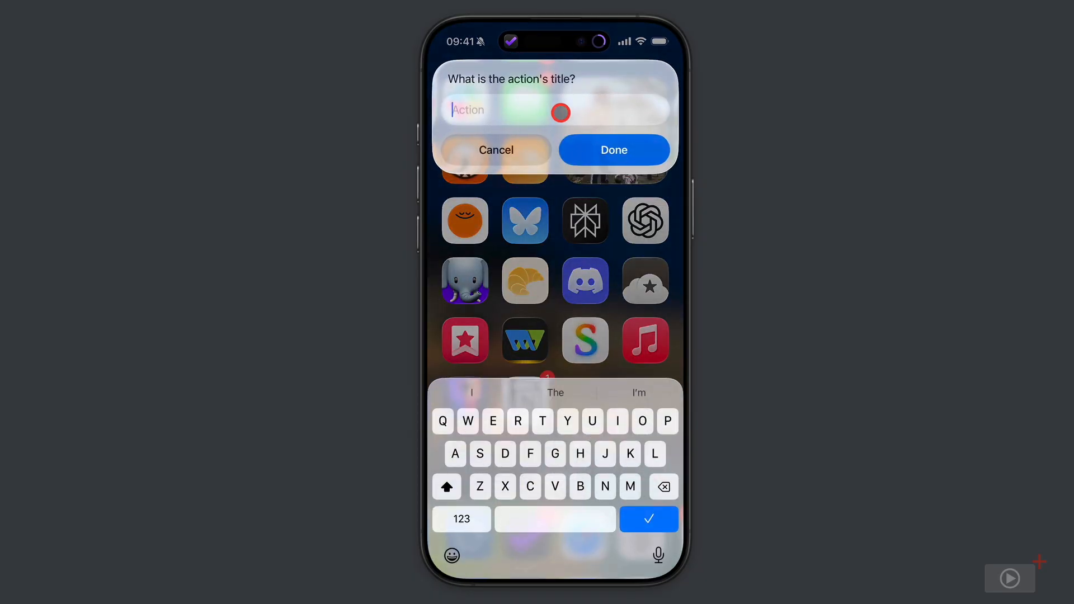
{"action": "type", "text": "my test"}
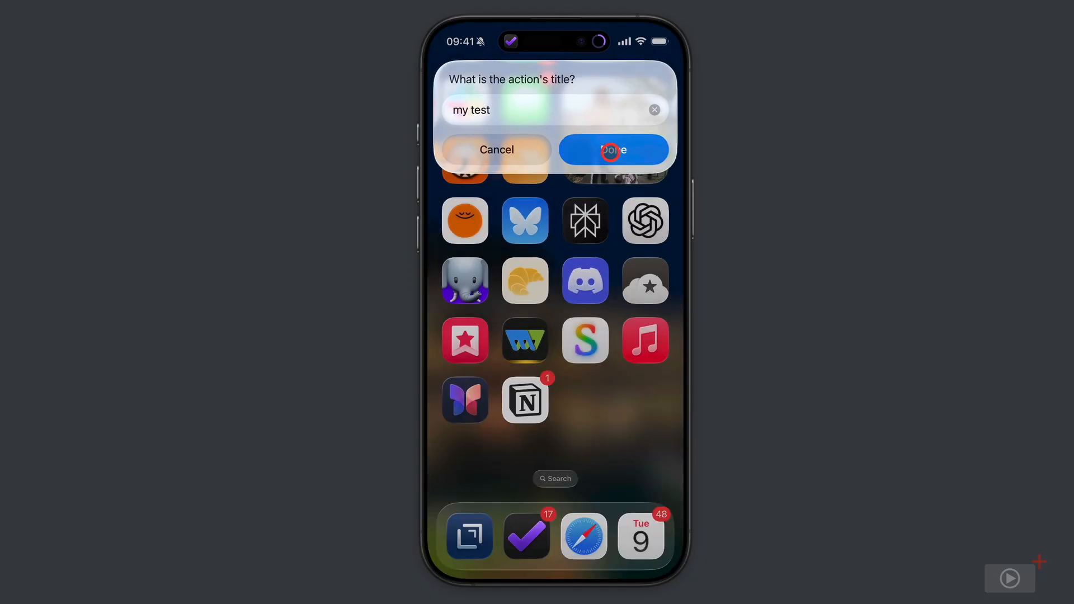
{"action": "left_click", "coordinate": [612, 149]}
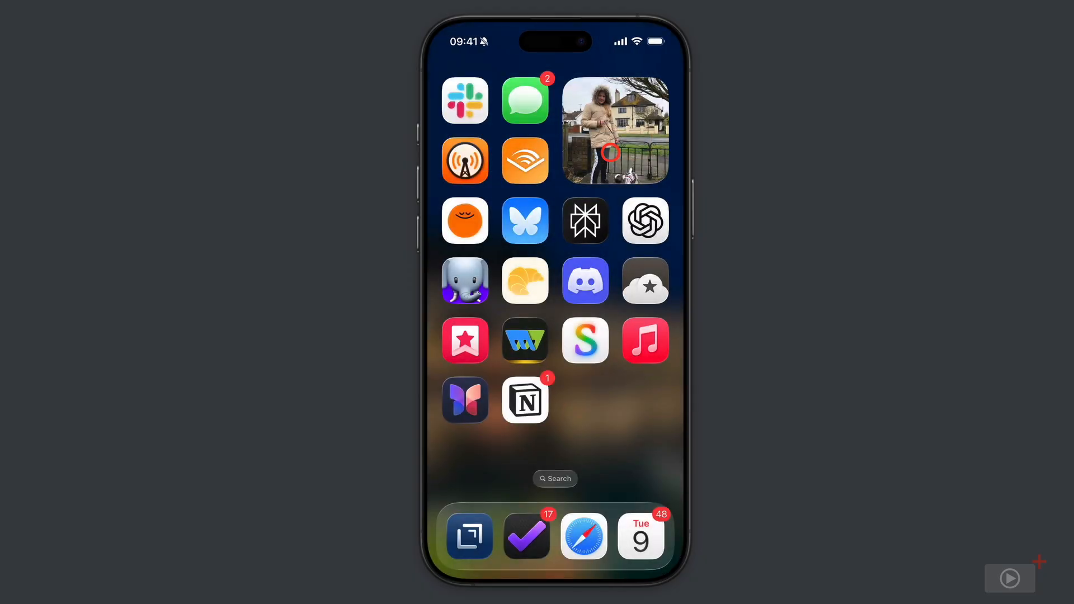
{"action": "left_click", "coordinate": [526, 536]}
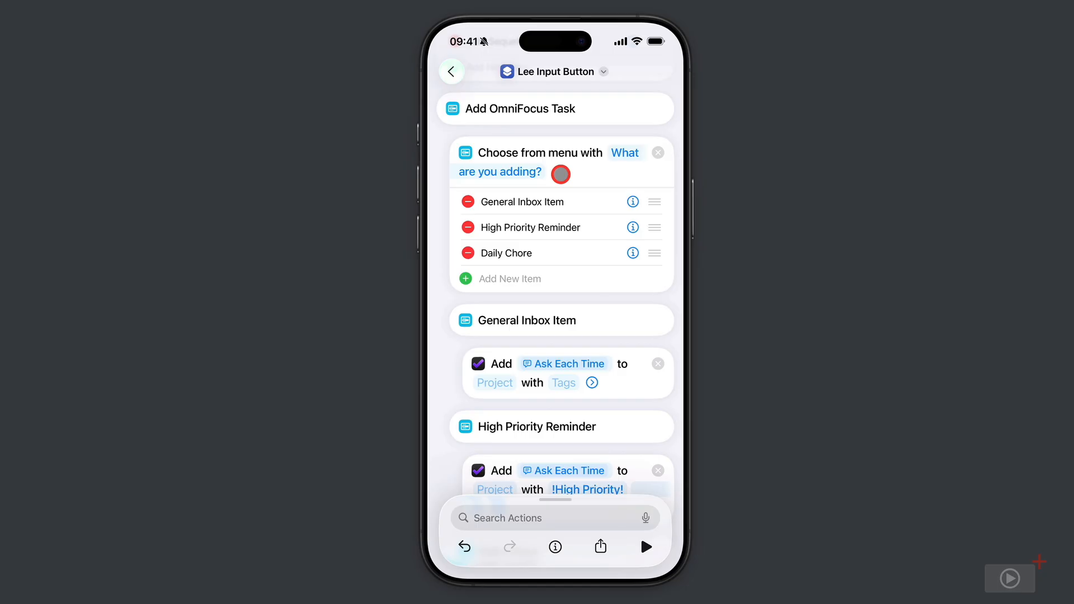
{"action": "mouse_move", "coordinate": [598, 203]}
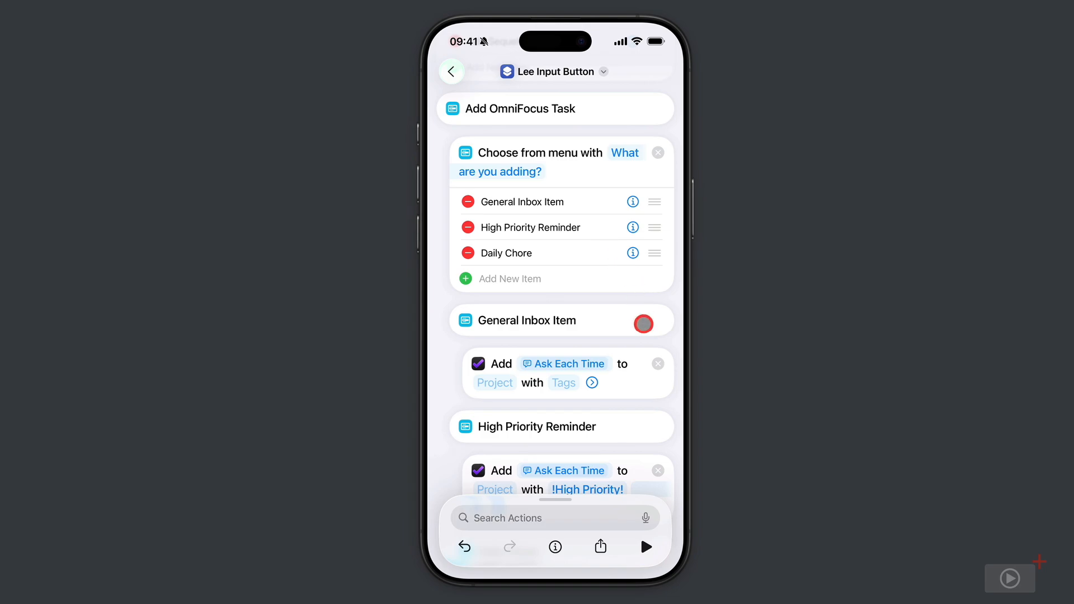
{"action": "scroll", "scroll_direction": "down", "scroll_amount": 3}
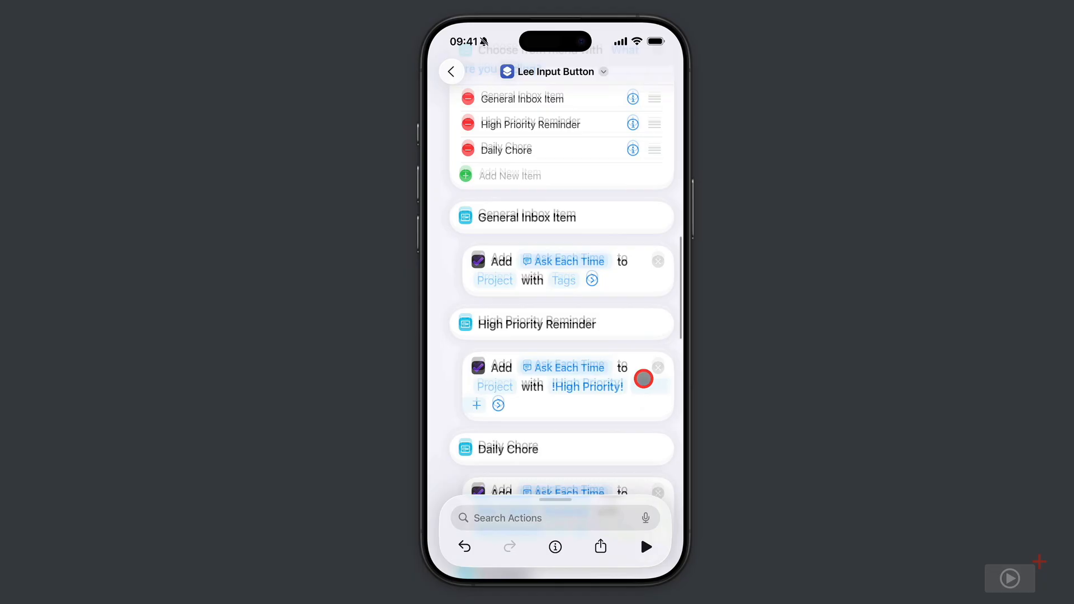
{"action": "scroll", "scroll_direction": "down", "scroll_amount": 3}
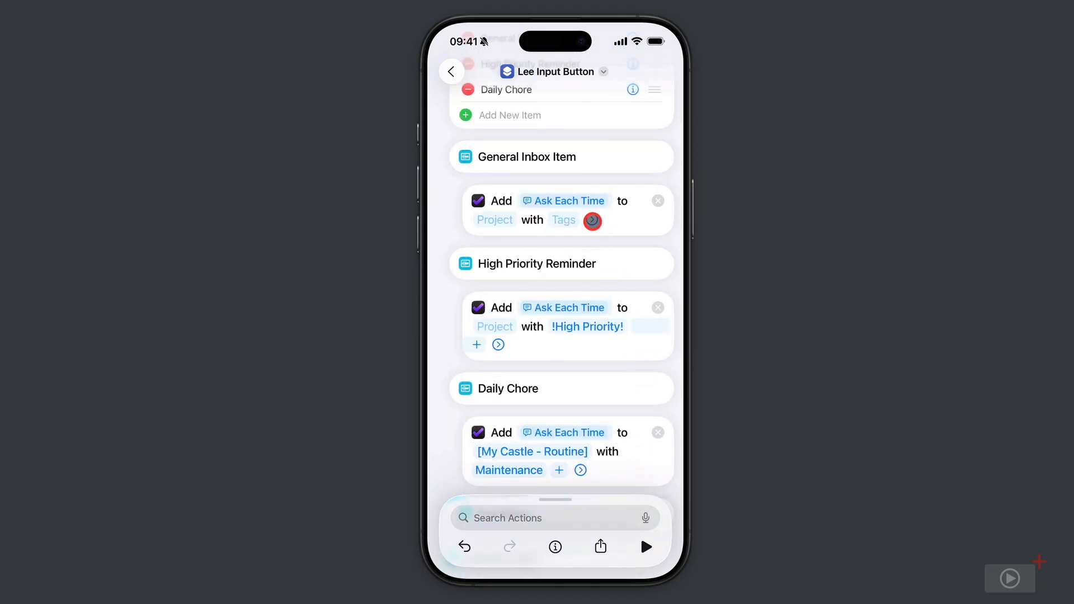
{"action": "left_click", "coordinate": [592, 220]}
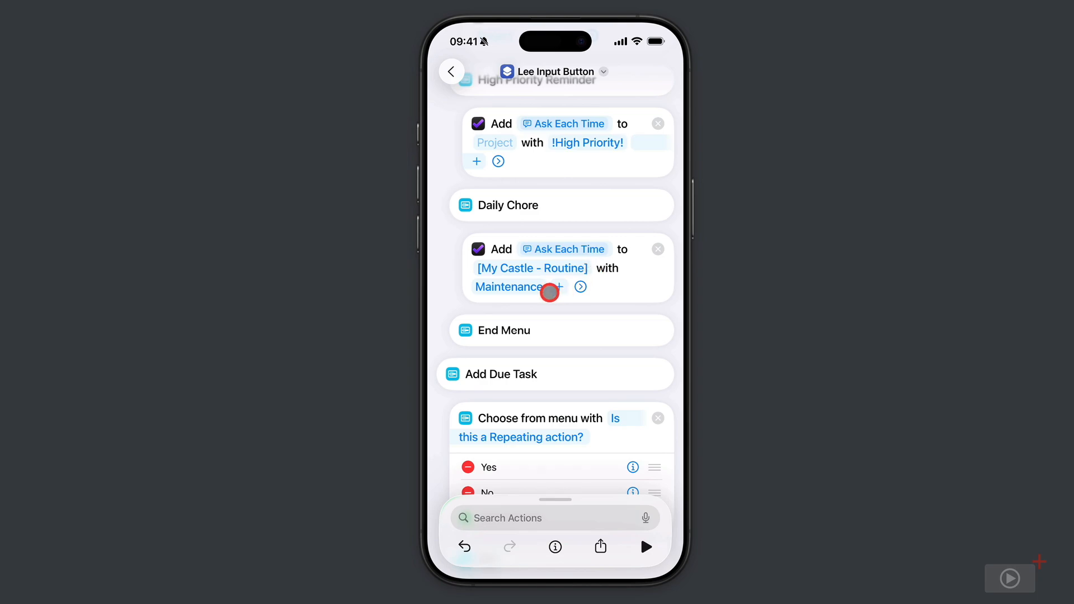
{"action": "mouse_move", "coordinate": [548, 292]}
{"action": "type", "text": "C"}
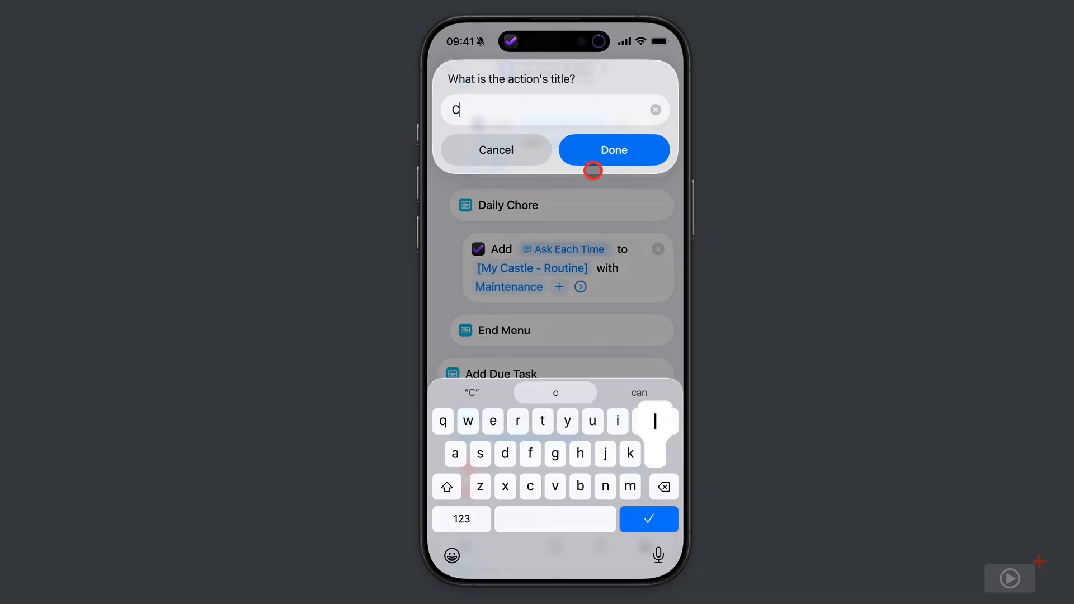
- Enter 'clean out bins' as the new task's title and submit it
{"action": "type", "text": "lean out"}
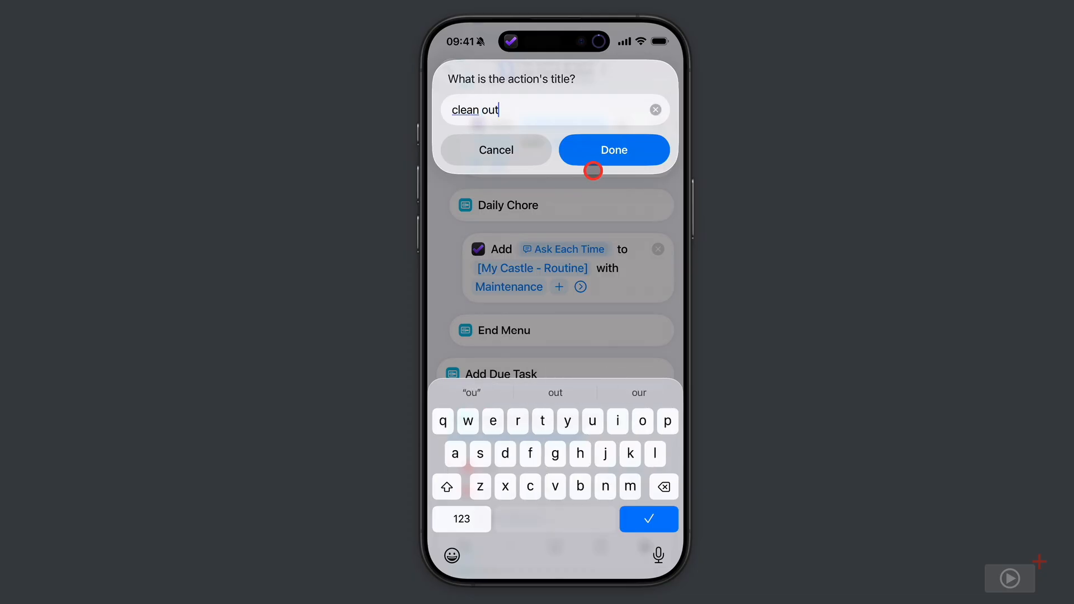
{"action": "type", "text": "bins"}
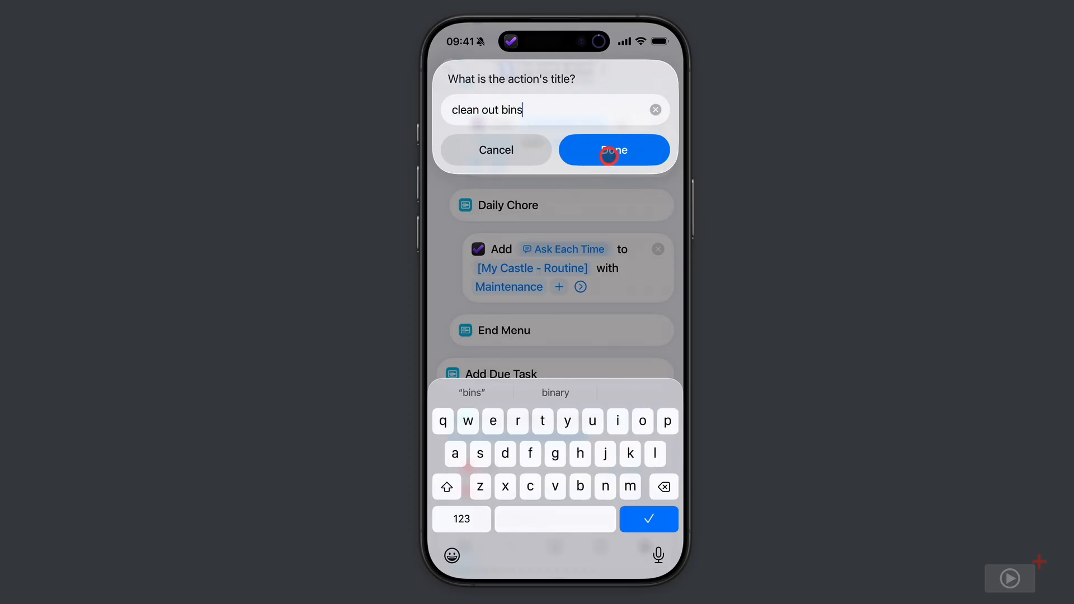
{"action": "left_click", "coordinate": [613, 150]}
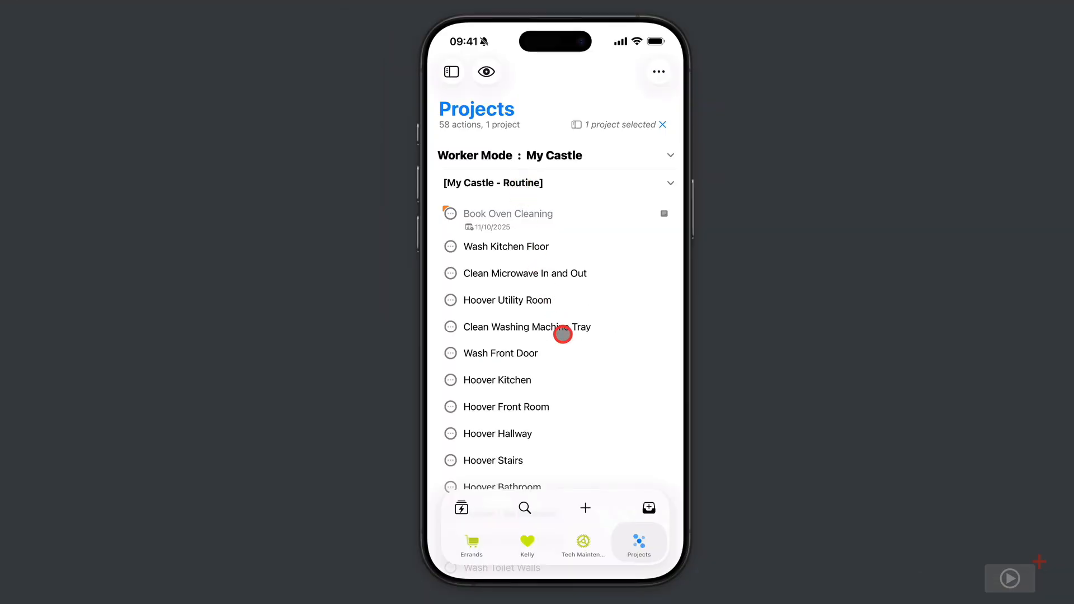
- Scroll the OmniFocus project list down to the 'clean out bins' task tagged Maintenance
{"action": "scroll", "scroll_direction": "down", "scroll_amount": 3}
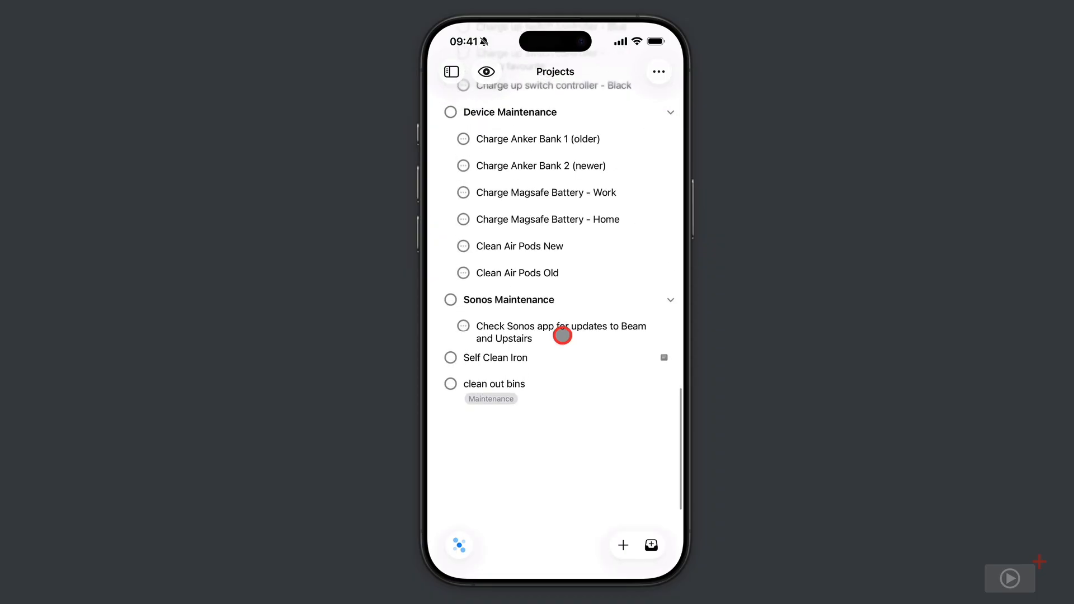
{"action": "mouse_move", "coordinate": [535, 405]}
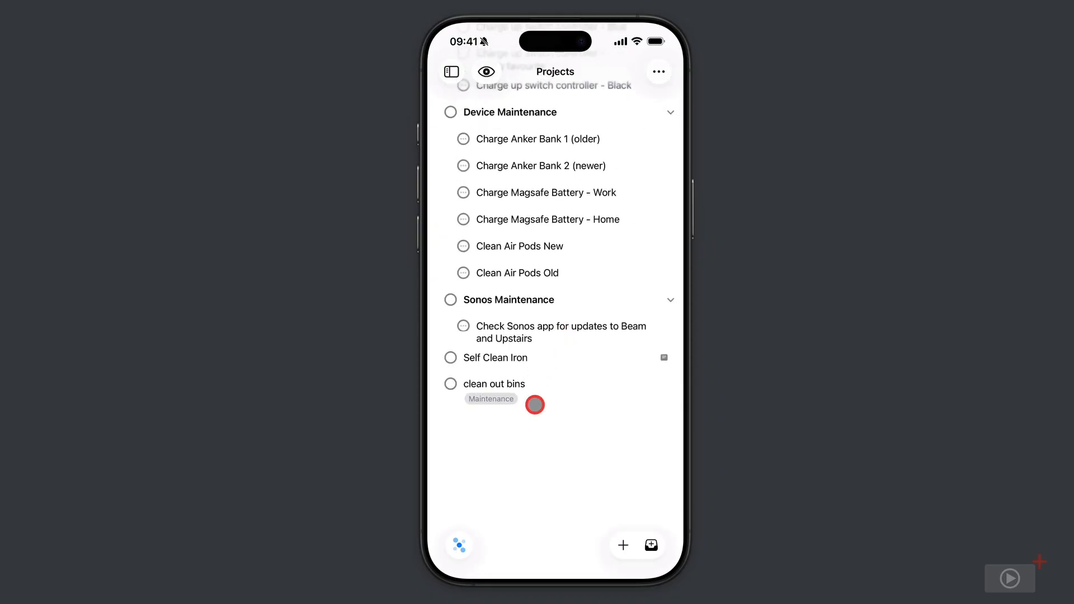